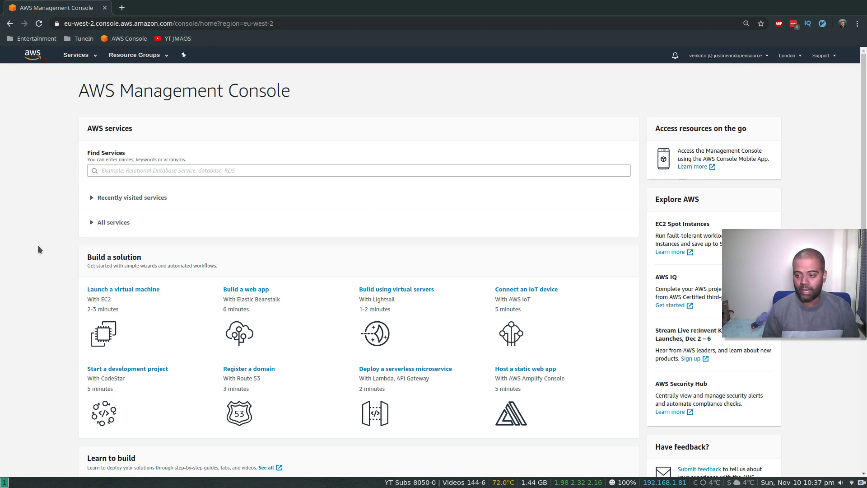
{"action": "mouse_move", "coordinate": [27, 238]}
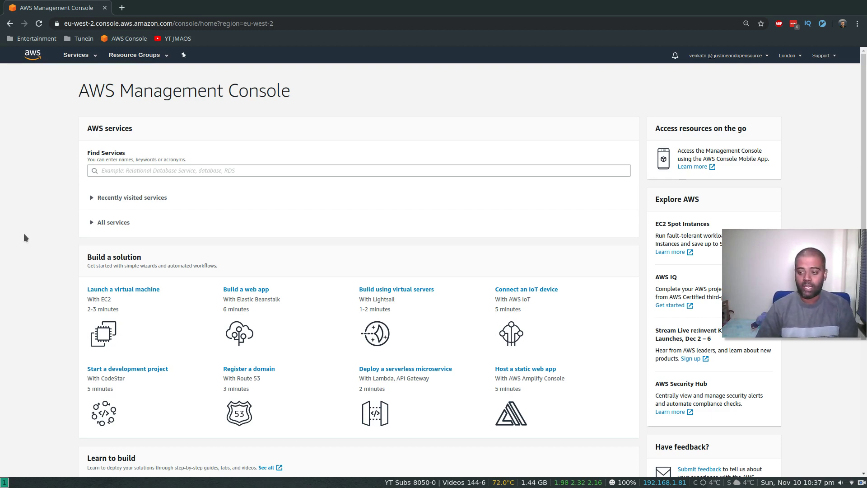
{"action": "mouse_move", "coordinate": [76, 58]}
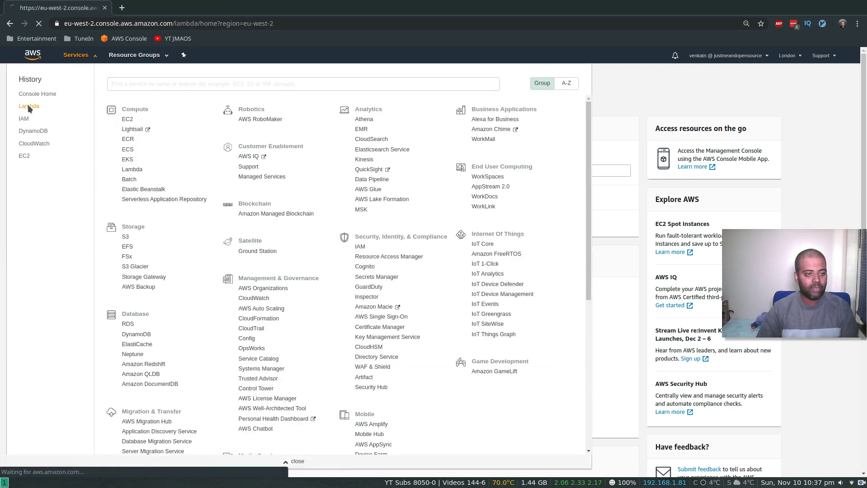
Go to Lambda and bring up the getSubscribers function's configuration page.
{"action": "left_click", "coordinate": [30, 106]}
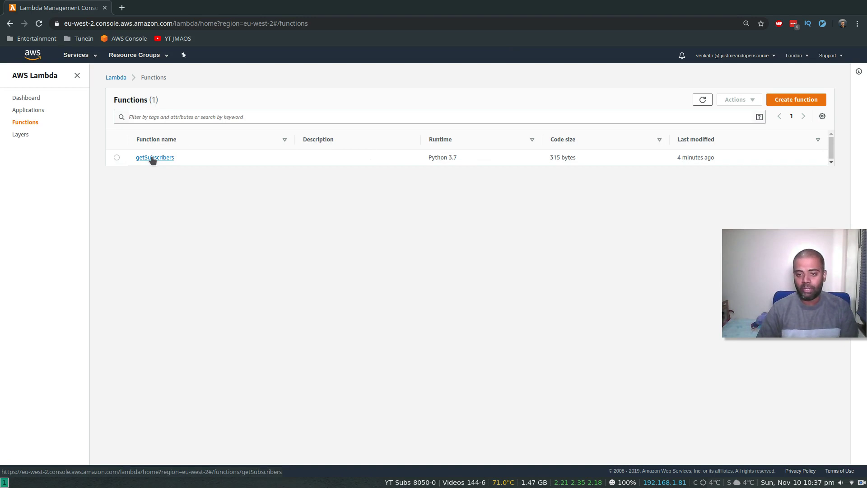
{"action": "left_click", "coordinate": [154, 157]}
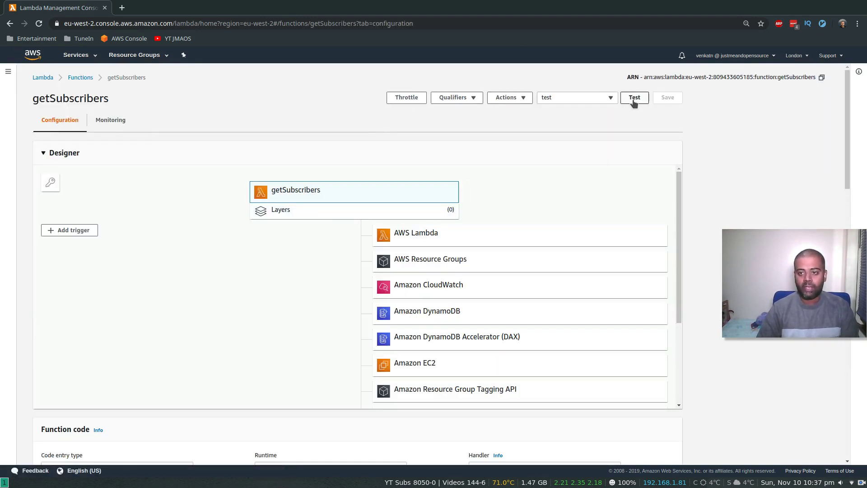
Test-run getSubscribers and review the execution details and subscriber names in the log.
{"action": "left_click", "coordinate": [634, 98]}
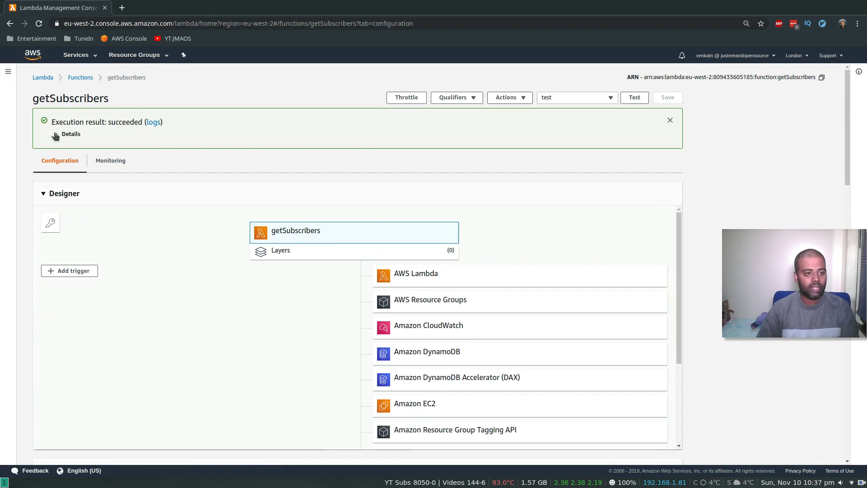
{"action": "left_click", "coordinate": [71, 133]}
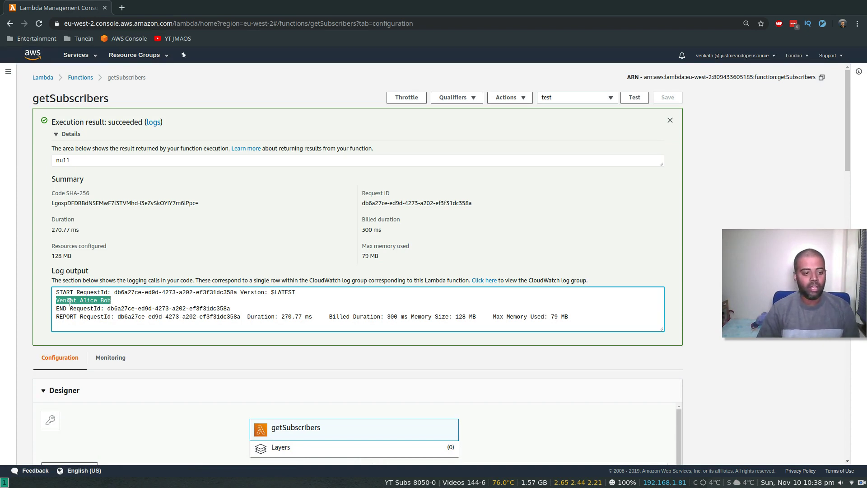
{"action": "left_click", "coordinate": [116, 300]}
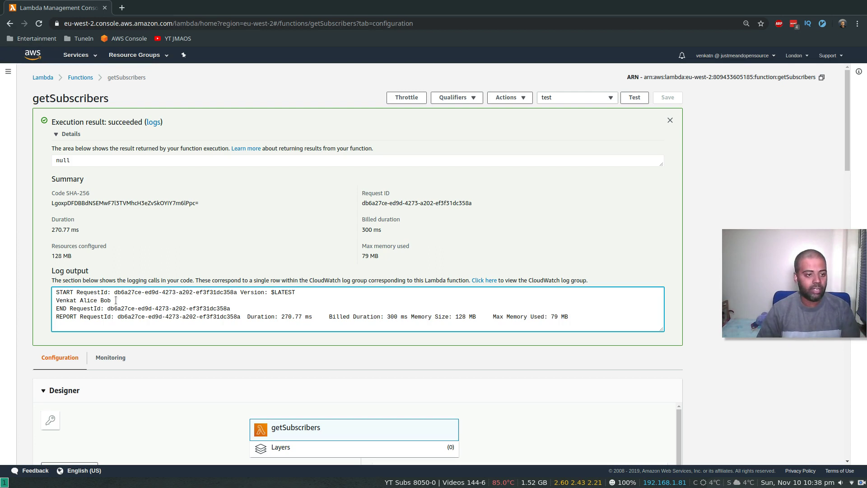
{"action": "mouse_move", "coordinate": [118, 81]}
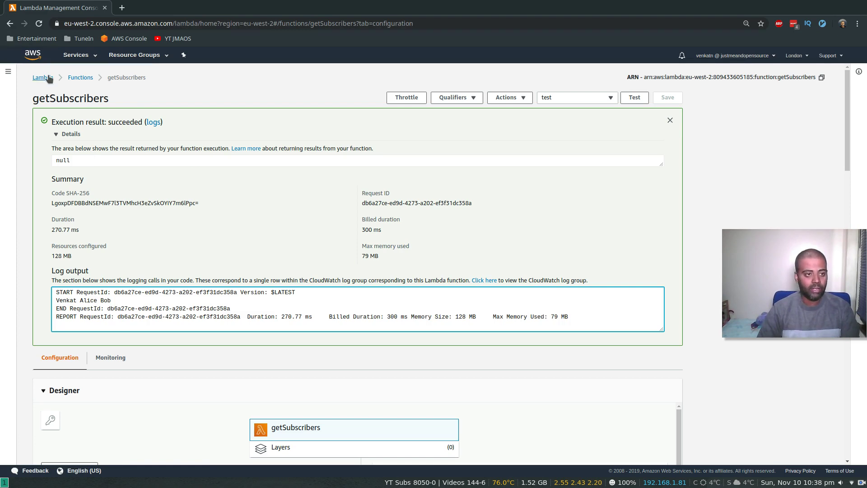
{"action": "mouse_move", "coordinate": [96, 59]}
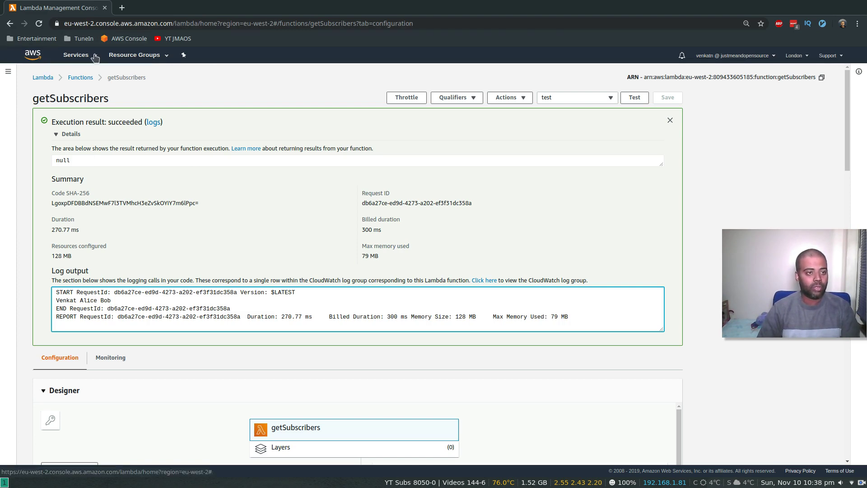
Find API Gateway via Services search, launch it in a new tab and start creating an API.
{"action": "left_click", "coordinate": [76, 55]}
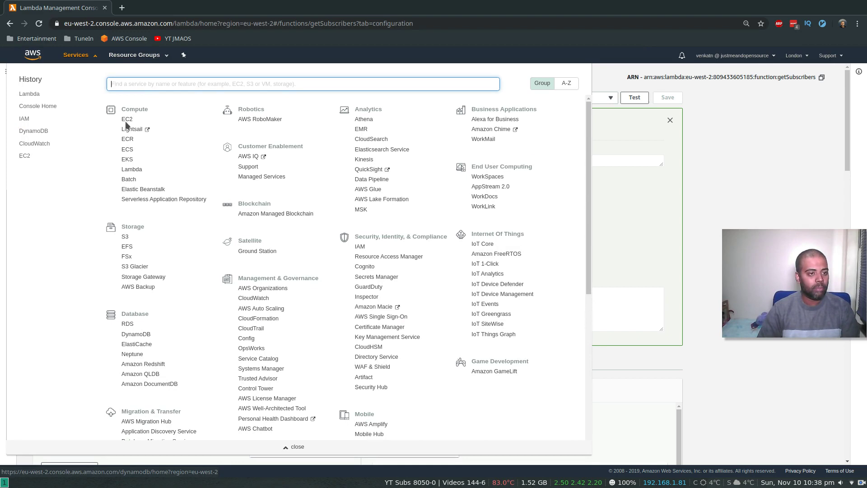
{"action": "type", "text": "api"}
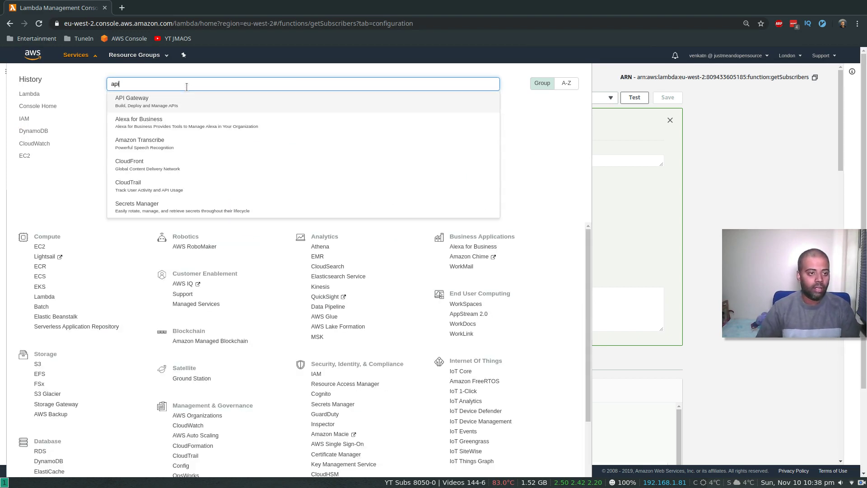
{"action": "right_click", "coordinate": [131, 102]}
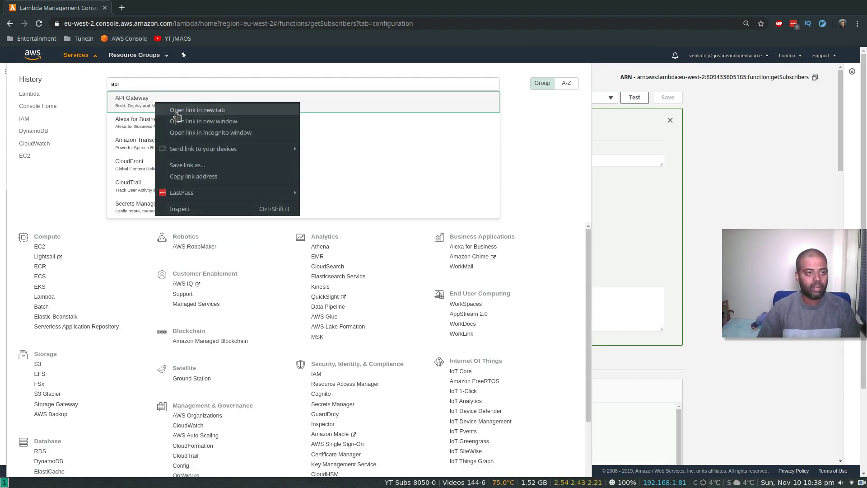
{"action": "left_click", "coordinate": [197, 109]}
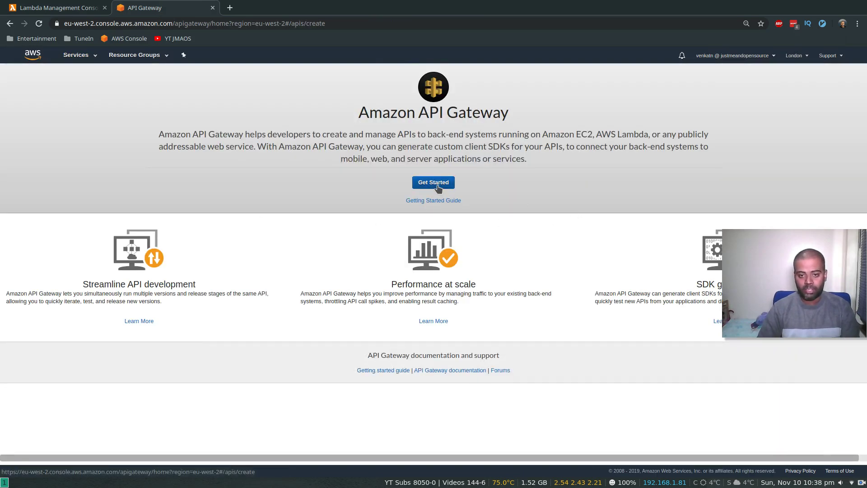
{"action": "left_click", "coordinate": [433, 183]}
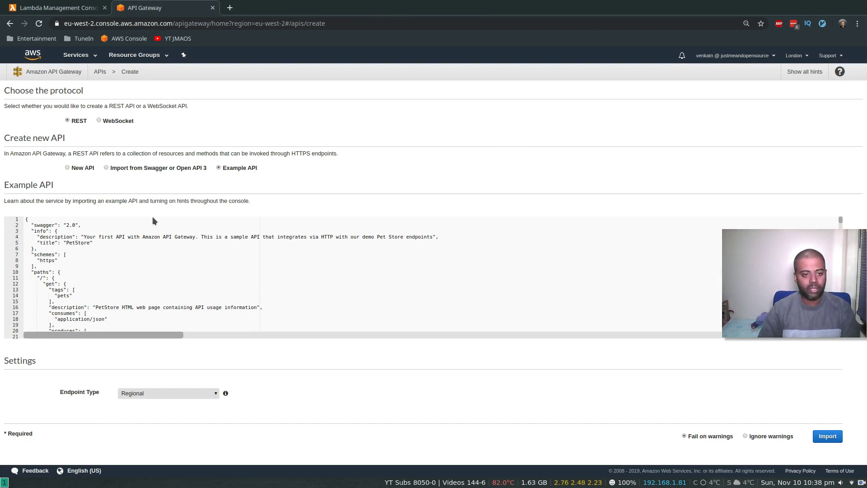
{"action": "mouse_move", "coordinate": [177, 165]}
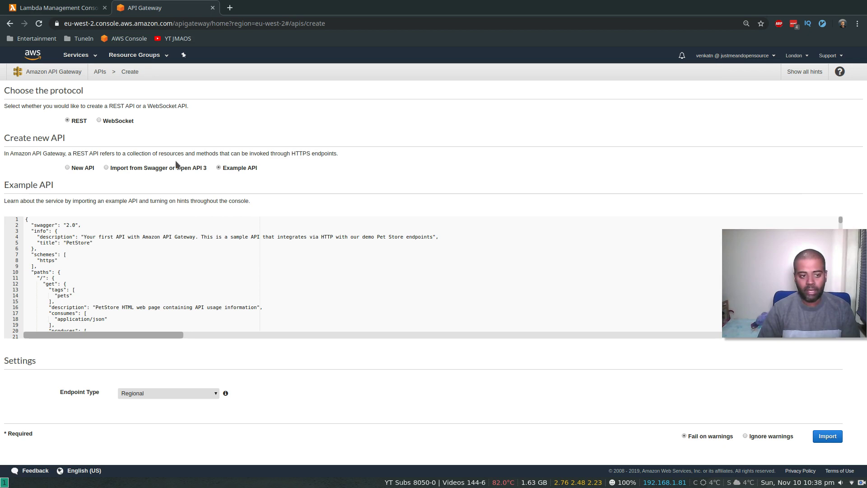
Choose New API, name it getsubscribers-api and describe it as 'my first gateway api'.
{"action": "left_click", "coordinate": [68, 167]}
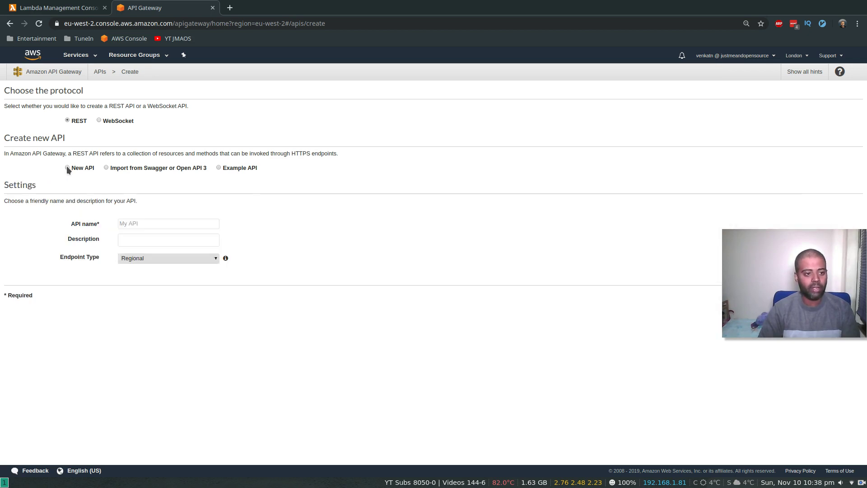
{"action": "left_click", "coordinate": [168, 224]}
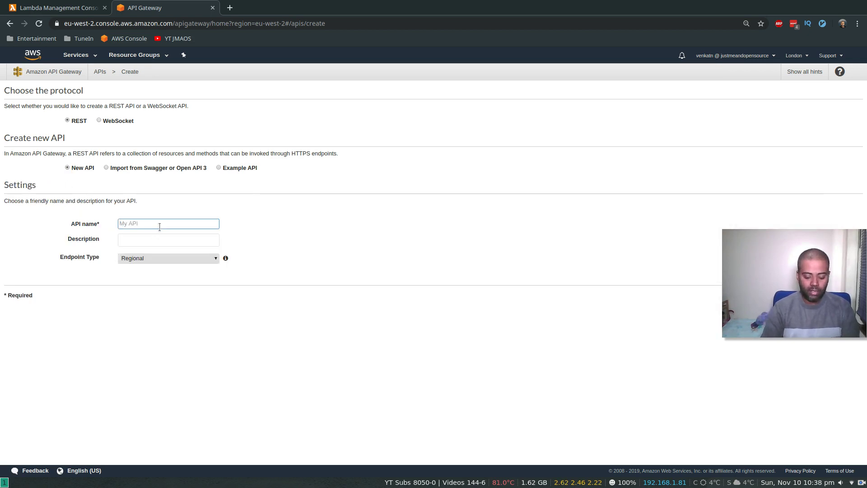
{"action": "type", "text": "first"}
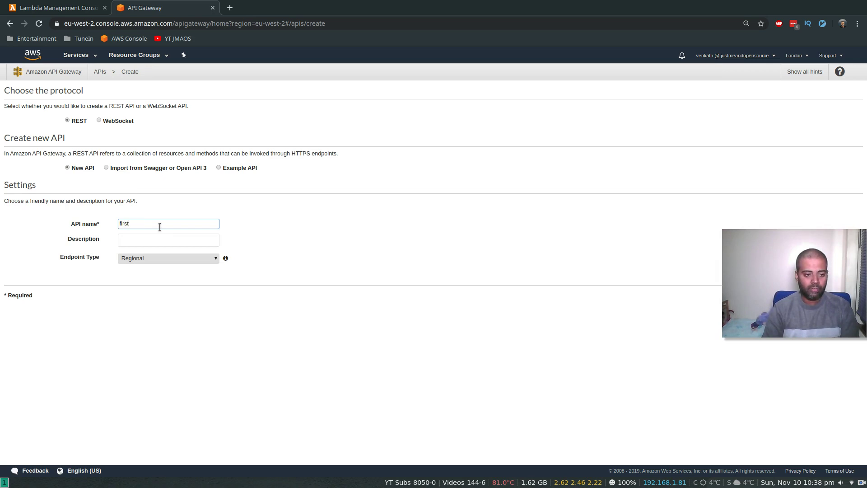
{"action": "type", "text": "get"}
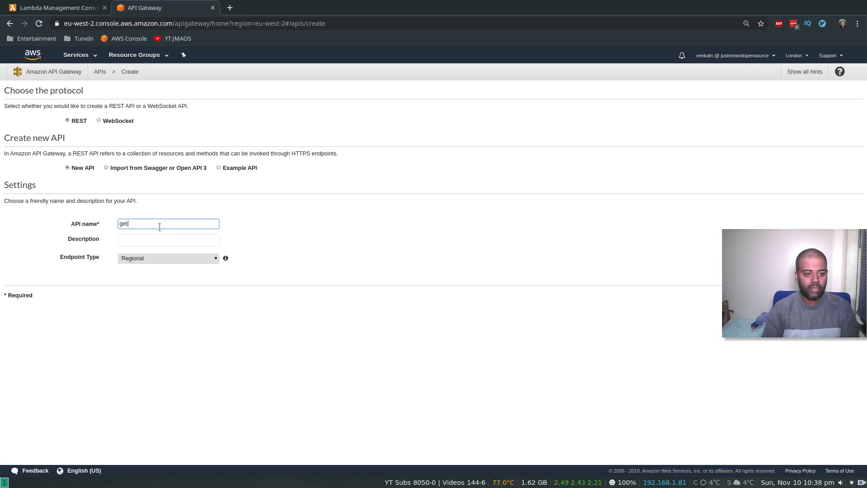
{"action": "type", "text": "subss"}
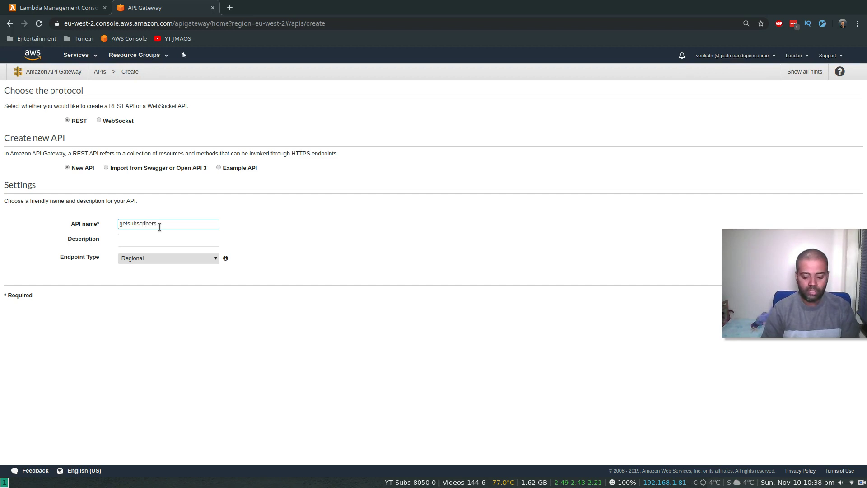
{"action": "type", "text": "-api"}
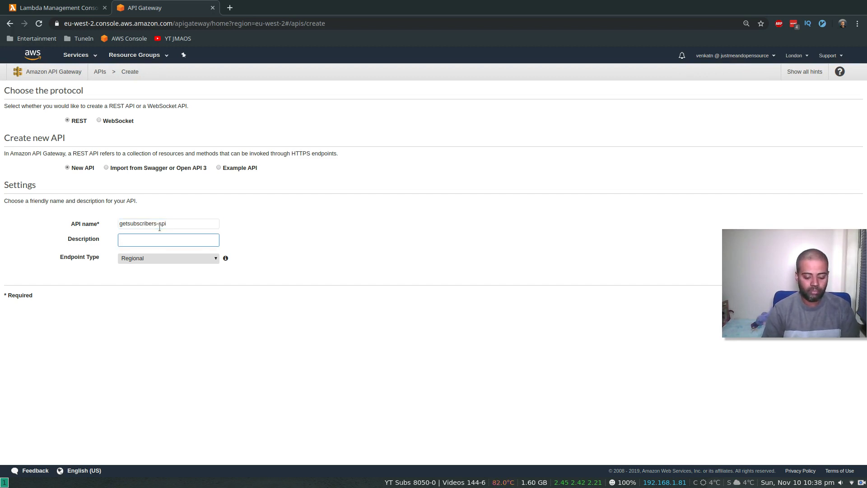
{"action": "type", "text": "my first gate"}
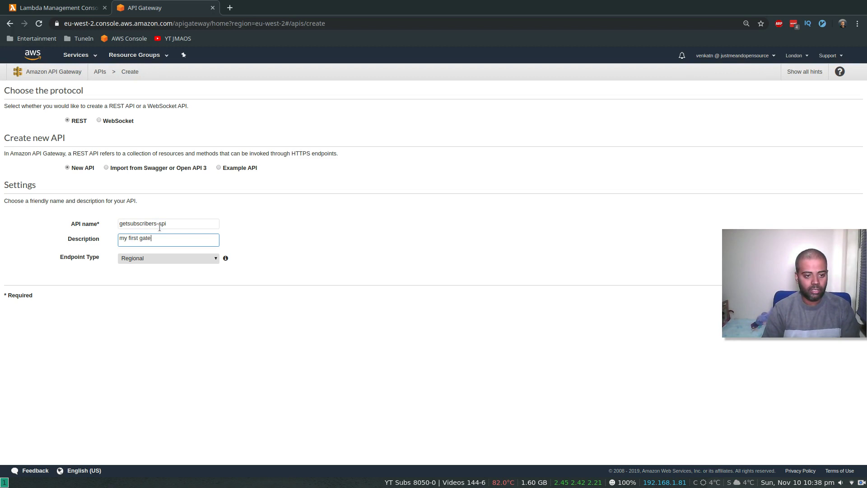
{"action": "type", "text": "way api"}
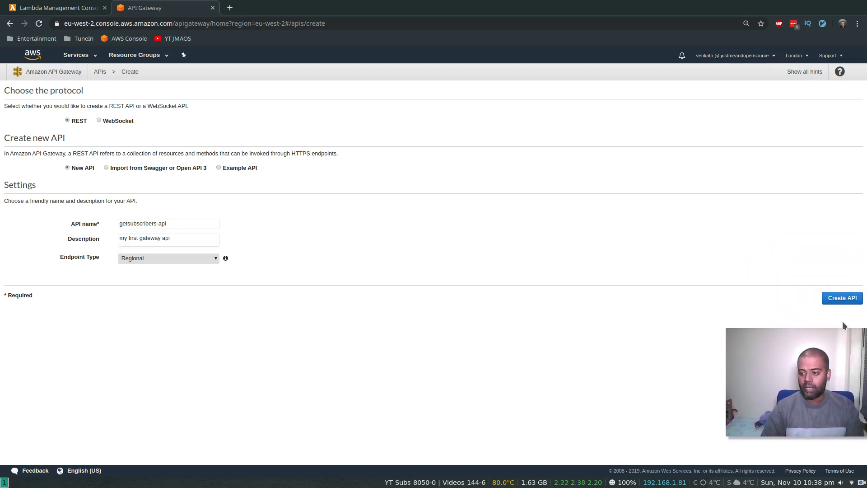
Create the API and add a GET method on its root resource via Actions > Create Method.
{"action": "left_click", "coordinate": [842, 297]}
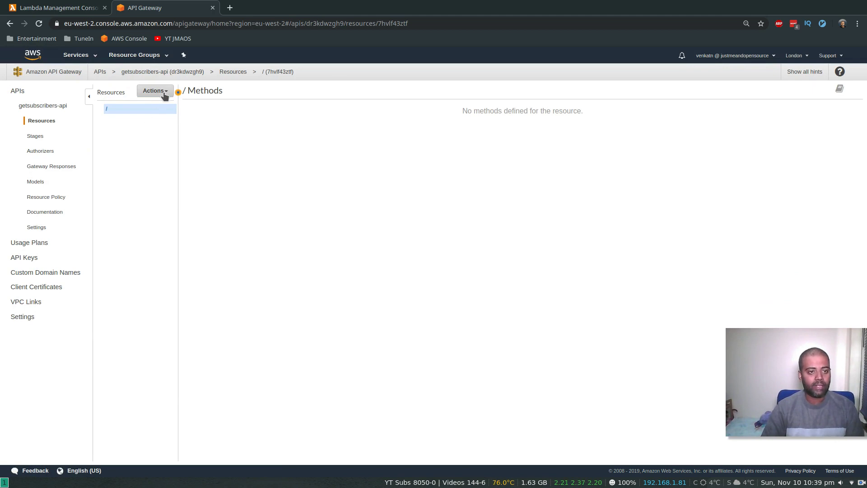
{"action": "left_click", "coordinate": [154, 91]}
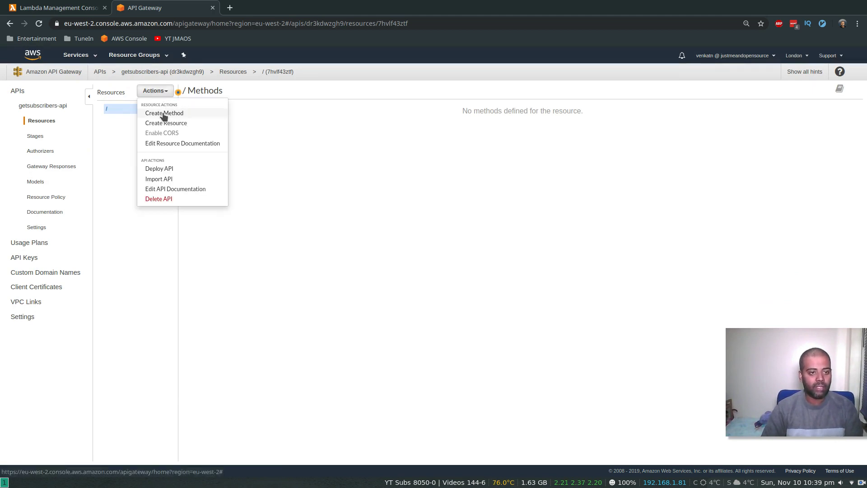
{"action": "left_click", "coordinate": [164, 113]}
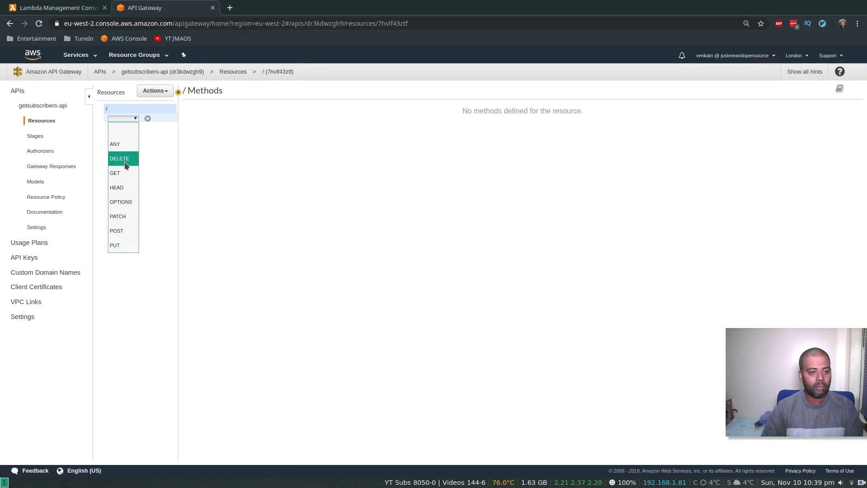
{"action": "left_click", "coordinate": [115, 173]}
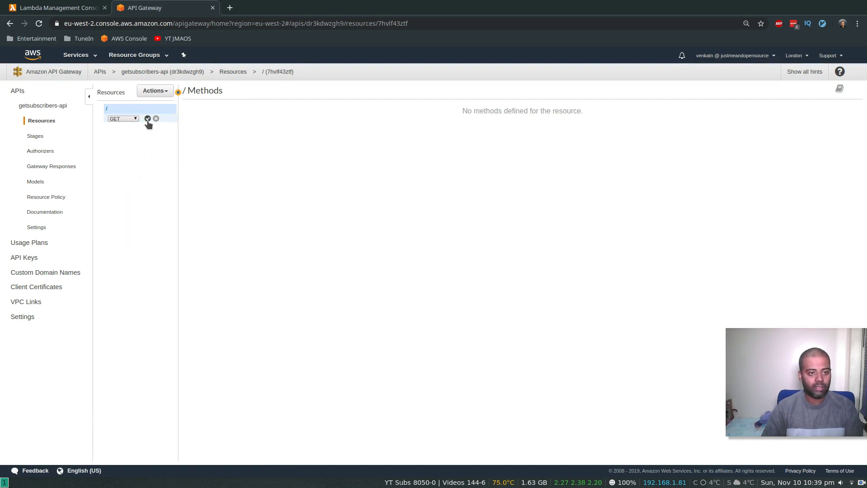
{"action": "left_click", "coordinate": [147, 119]}
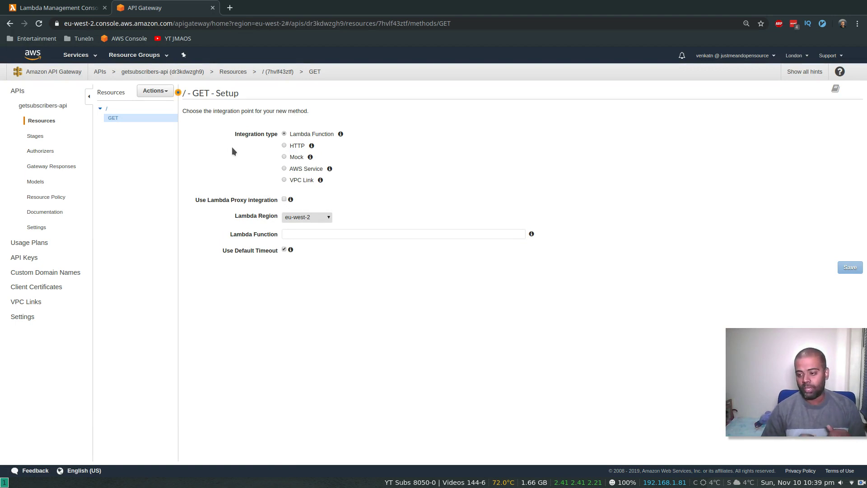
{"action": "mouse_move", "coordinate": [210, 104]}
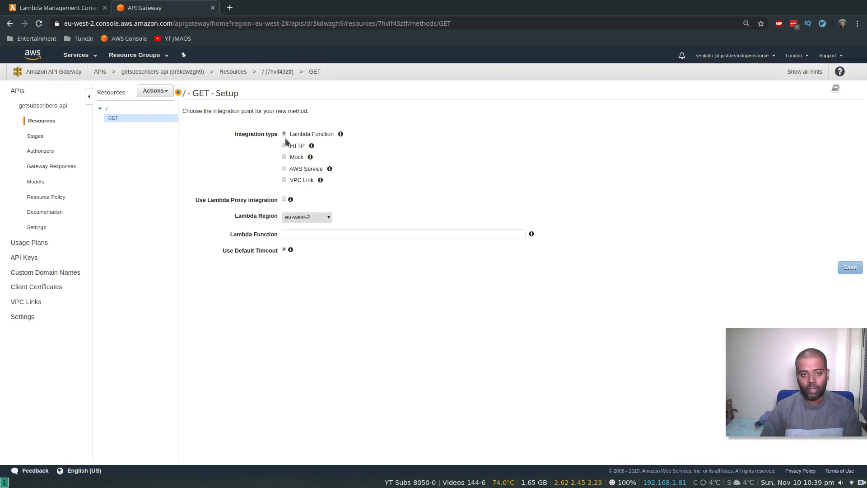
{"action": "mouse_move", "coordinate": [308, 139]}
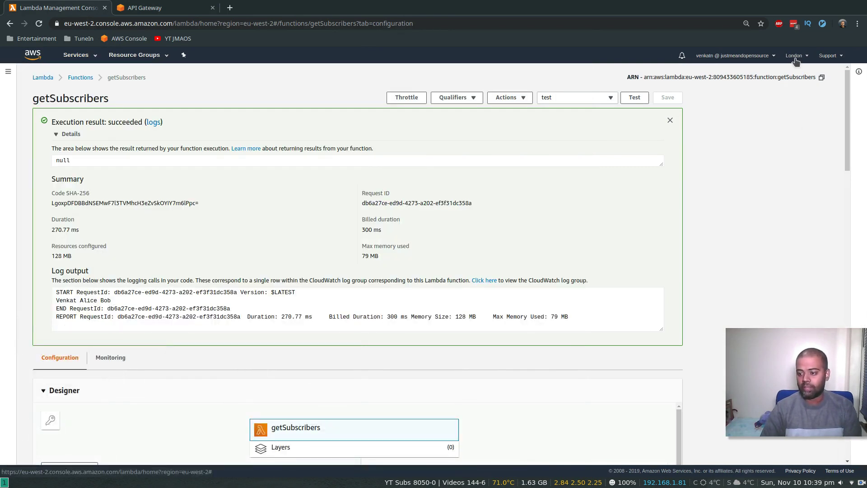
Point the GET method at the getSubscribers Lambda function and save the integration.
{"action": "left_click", "coordinate": [145, 8]}
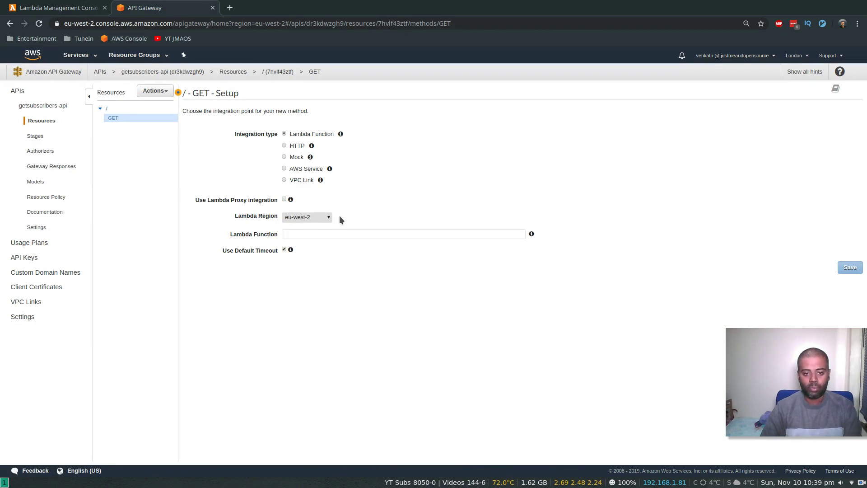
{"action": "left_click", "coordinate": [402, 233]}
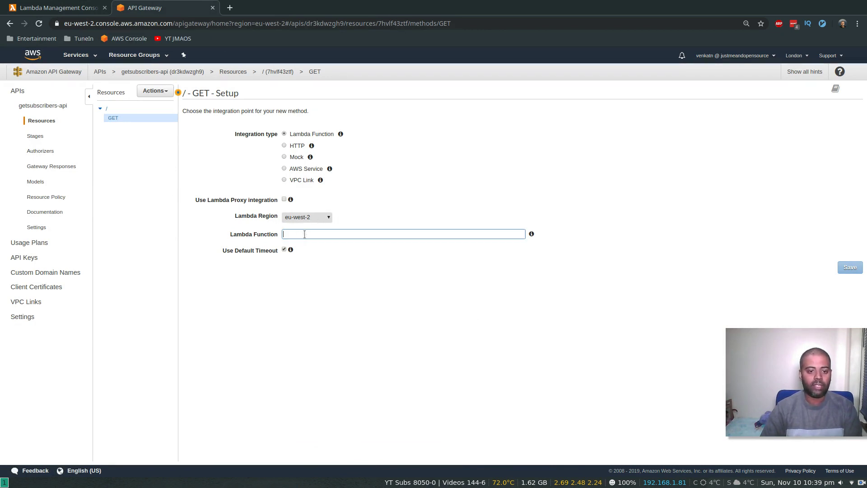
{"action": "type", "text": "get"}
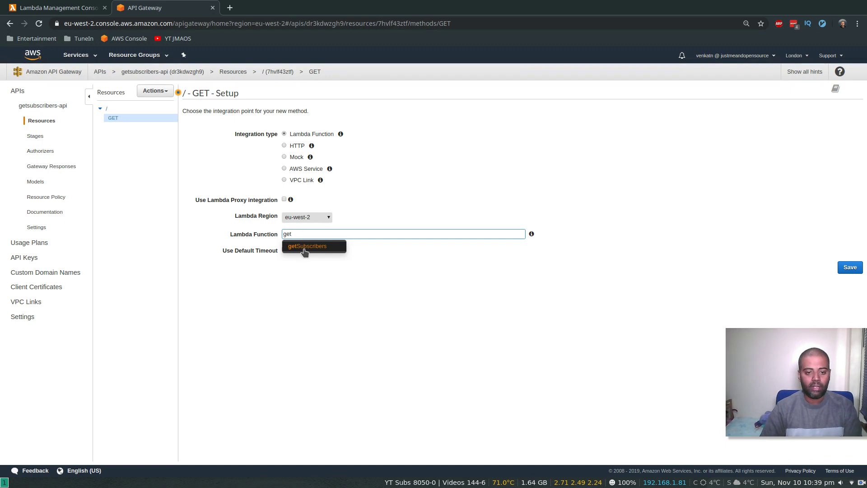
{"action": "left_click", "coordinate": [308, 245]}
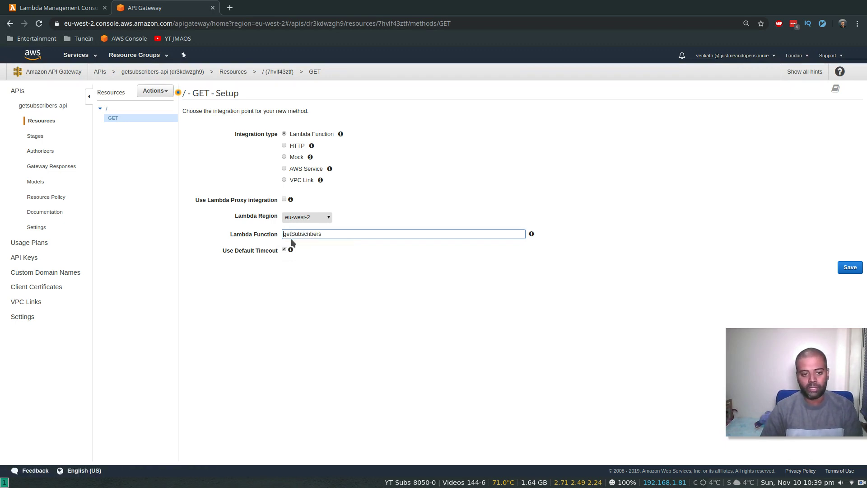
{"action": "left_click", "coordinate": [849, 266]}
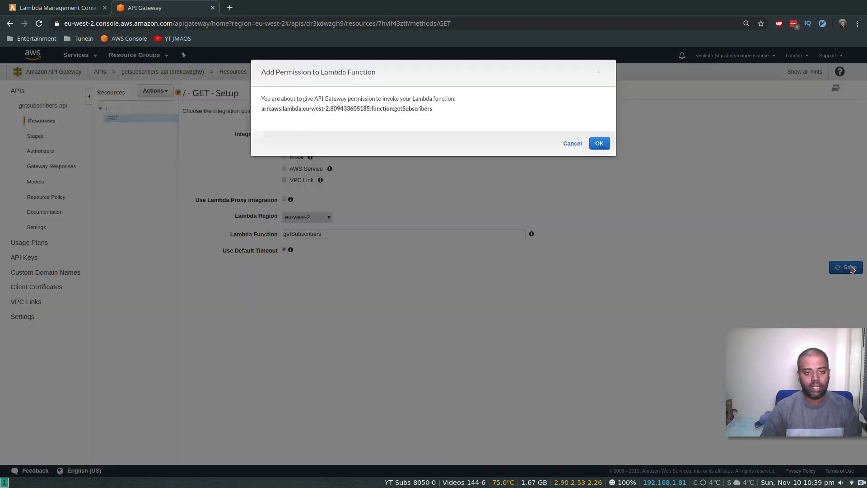
Grant invoke permission, test the GET method (status 200, null body) and return to the Lambda tab.
{"action": "left_click", "coordinate": [599, 143]}
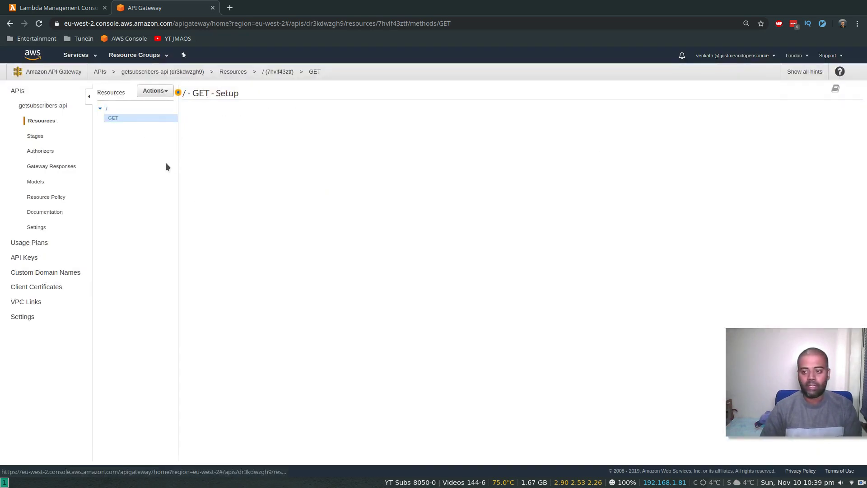
{"action": "left_click", "coordinate": [113, 118]}
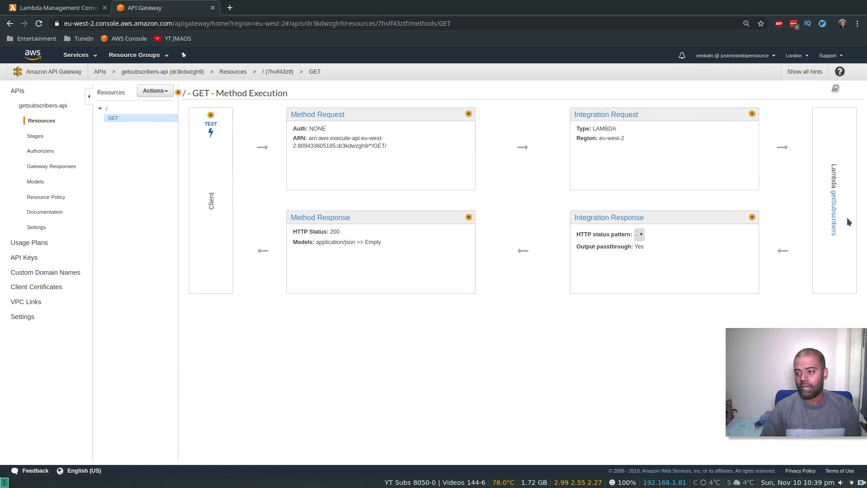
{"action": "mouse_move", "coordinate": [240, 220]}
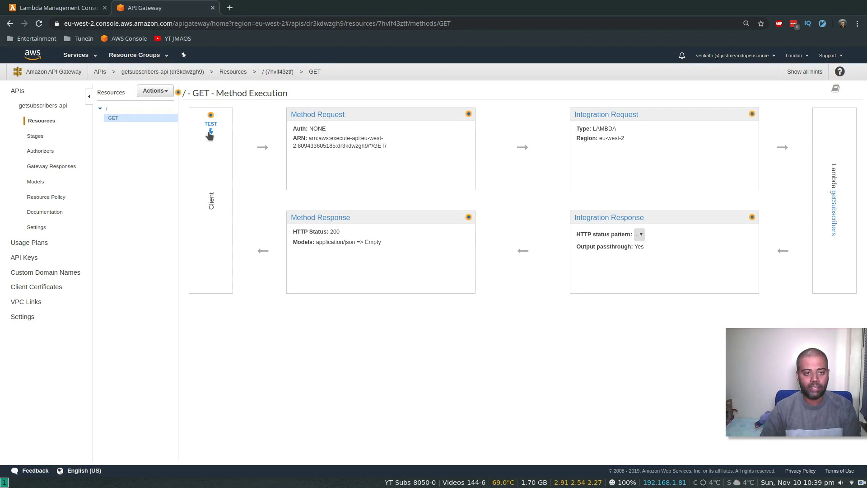
{"action": "left_click", "coordinate": [210, 127]}
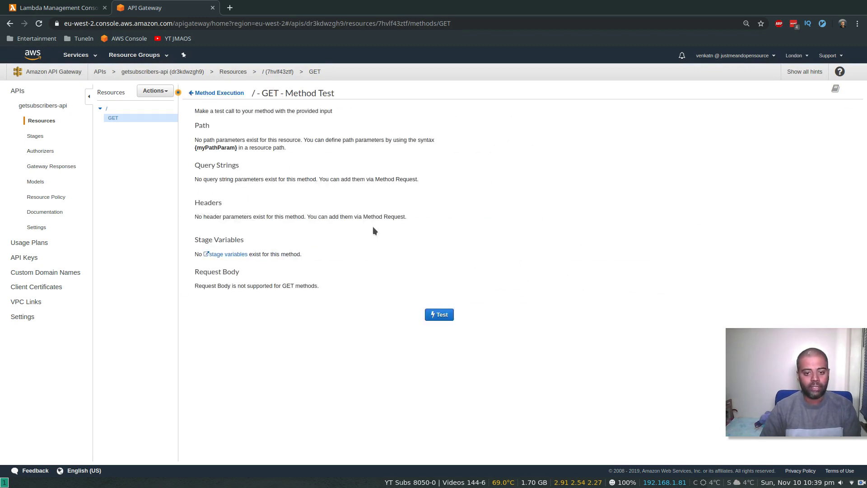
{"action": "left_click", "coordinate": [438, 314]}
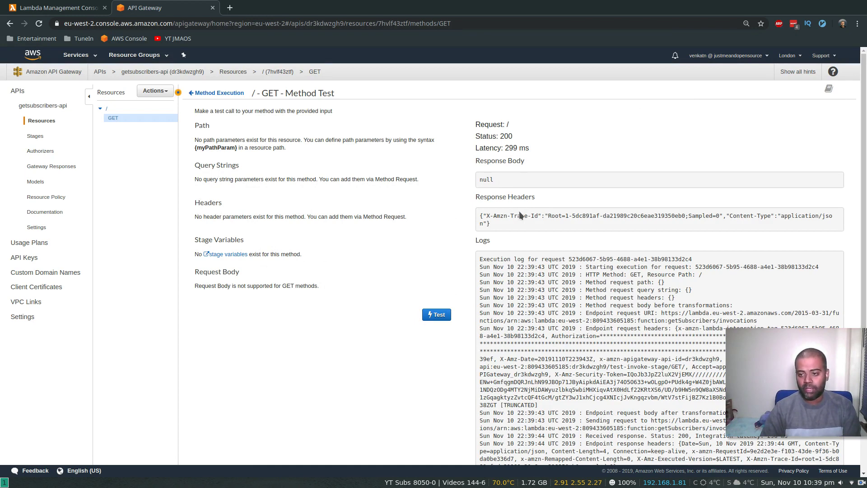
{"action": "mouse_move", "coordinate": [540, 228]}
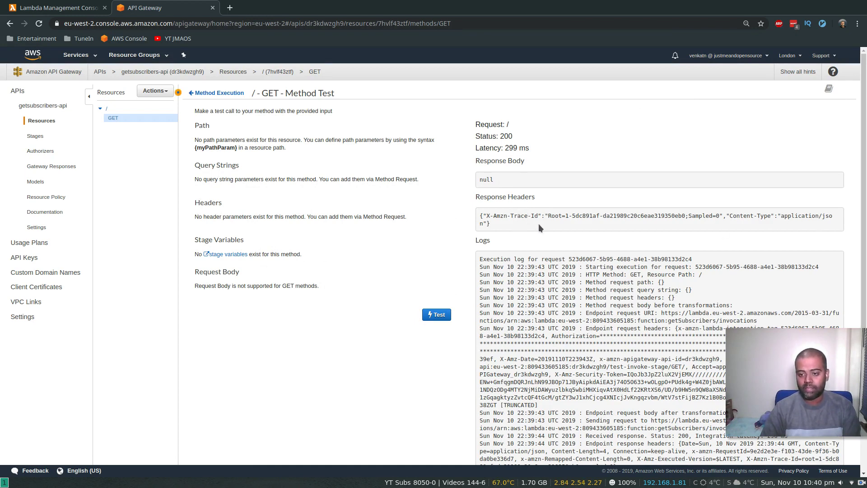
{"action": "scroll", "scroll_direction": "down", "scroll_amount": 3}
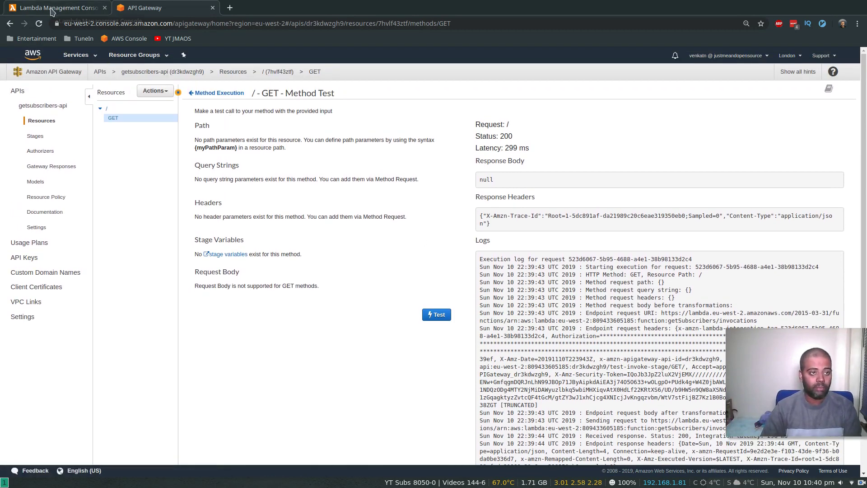
{"action": "left_click", "coordinate": [55, 7]}
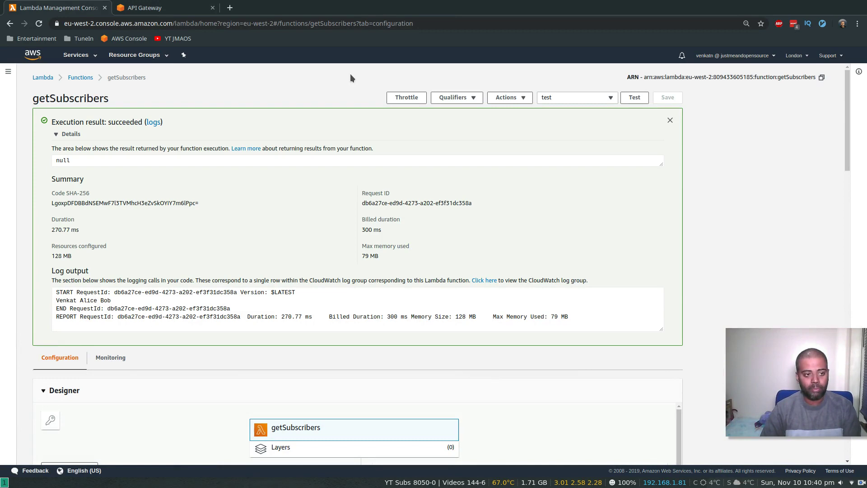
Edit getSubscribers so response = subscribers_list is returned instead of None, and save.
{"action": "left_click", "coordinate": [670, 120]}
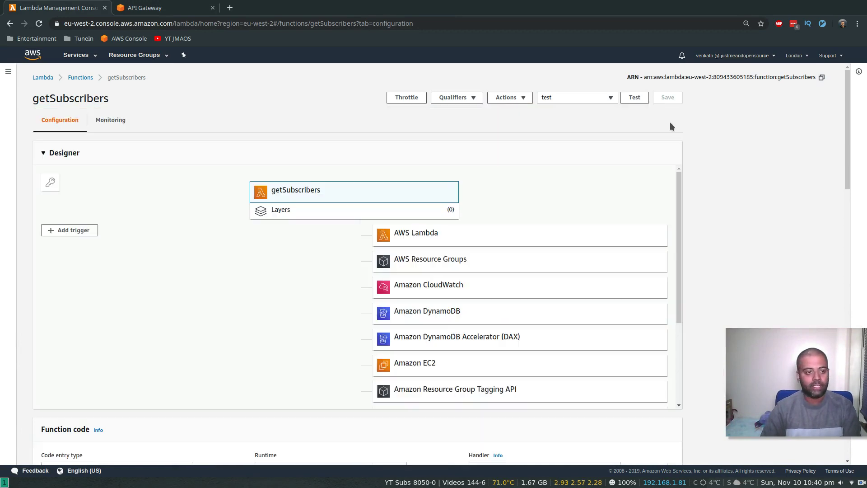
{"action": "scroll", "scroll_direction": "down", "scroll_amount": 3}
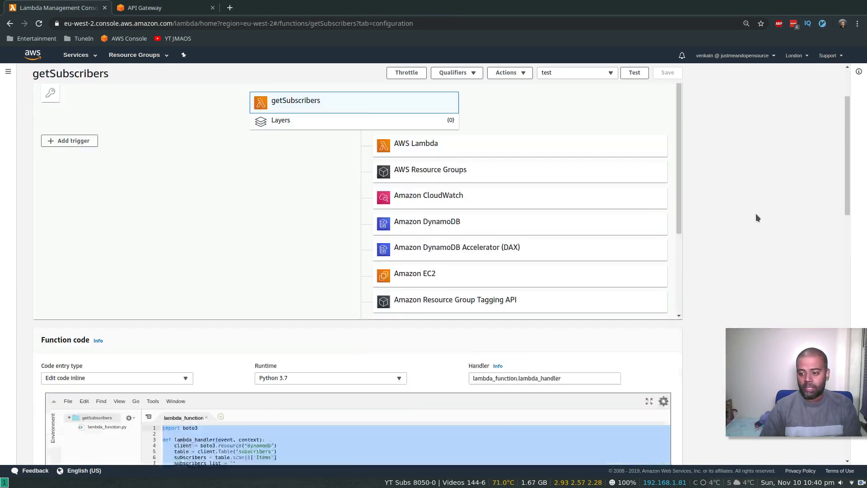
{"action": "scroll", "scroll_direction": "down", "scroll_amount": 3}
{"action": "type", "text": "respo"}
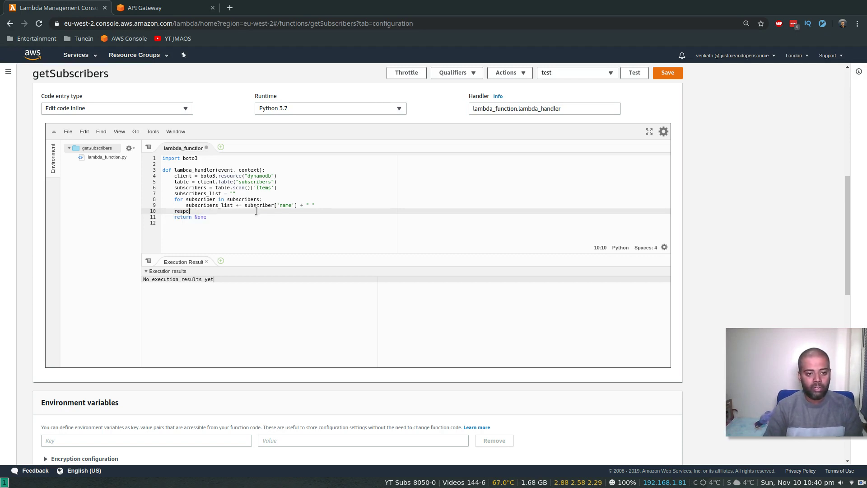
{"action": "type", "text": "se = su"}
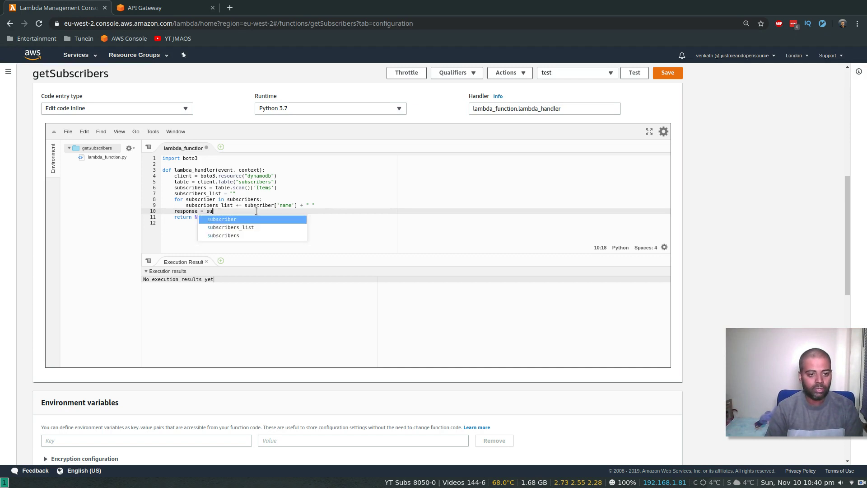
{"action": "type", "text": "bscribers_list"}
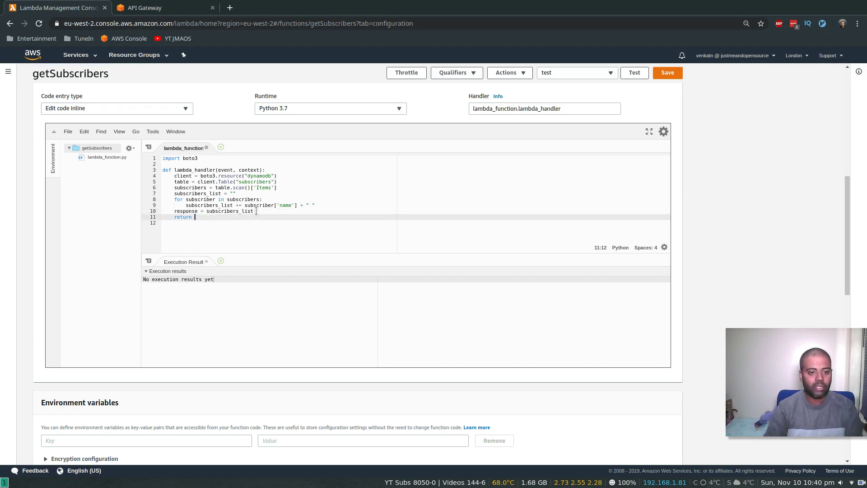
{"action": "type", "text": "response"}
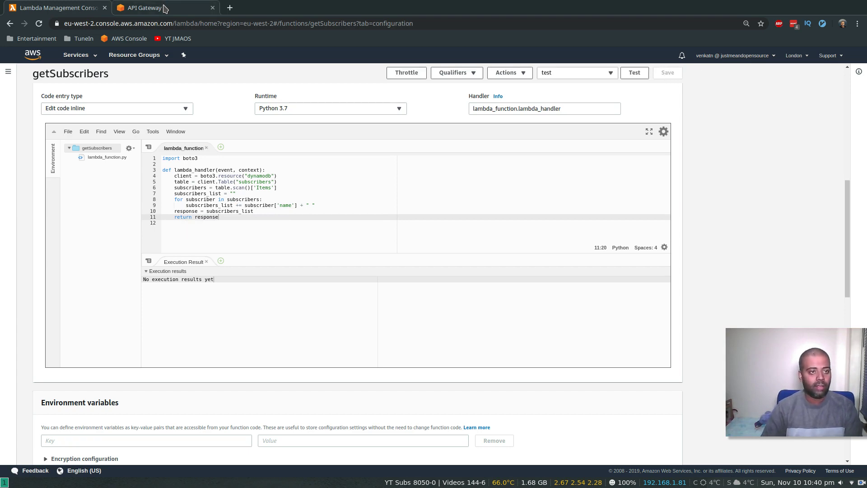
Re-run the GET method test and highlight the returned body "Venkat Alice Bob ".
{"action": "left_click", "coordinate": [144, 8]}
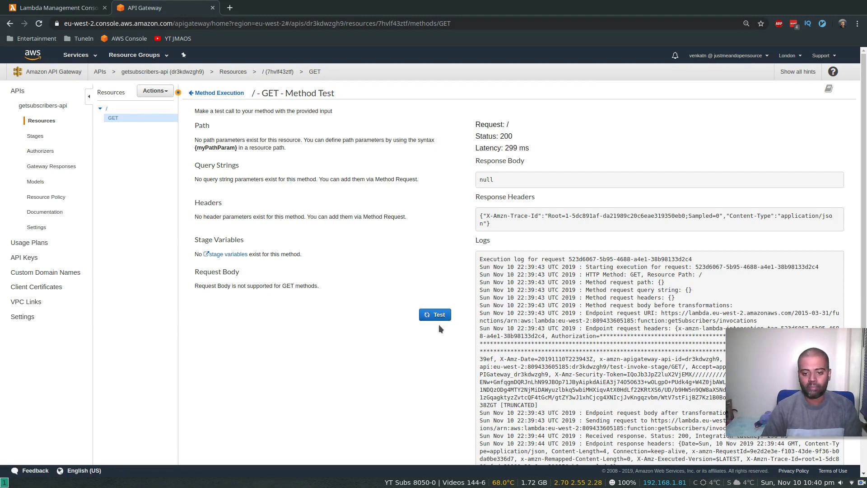
{"action": "left_click", "coordinate": [436, 314]}
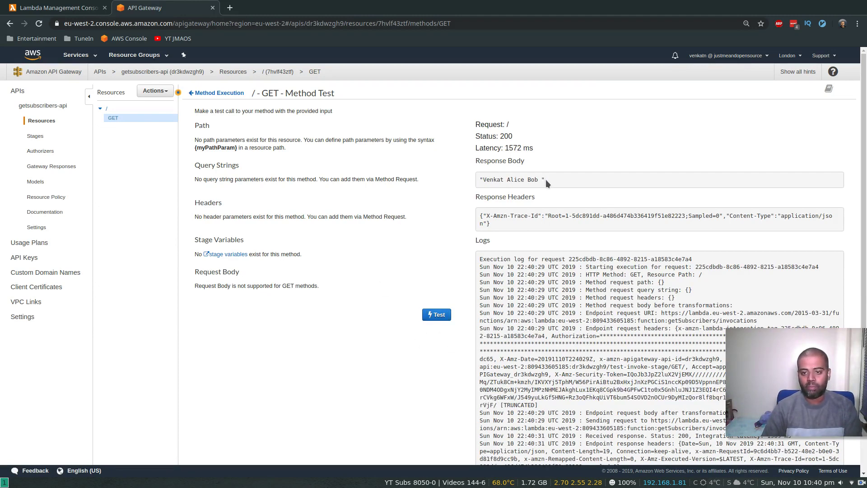
{"action": "left_click_drag", "start_coordinate": [482, 180], "coordinate": [541, 179]}
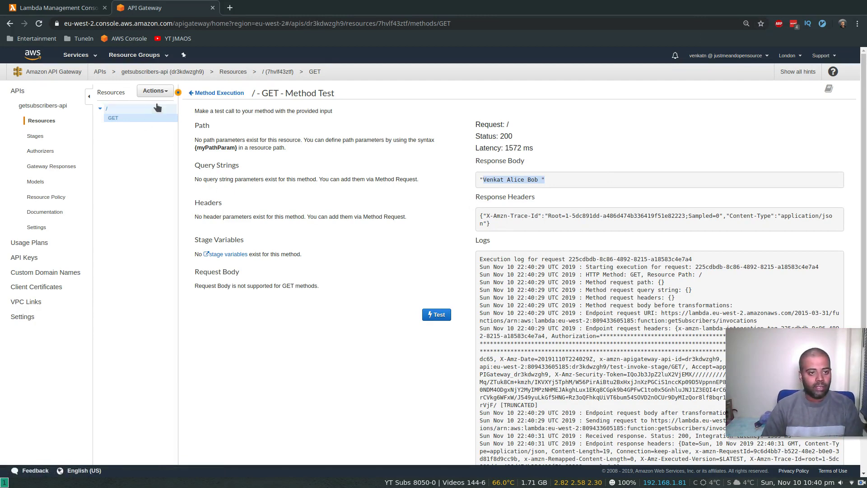
Deploy the API to a new dev stage with deployment description 'initial deployment'.
{"action": "left_click", "coordinate": [155, 90]}
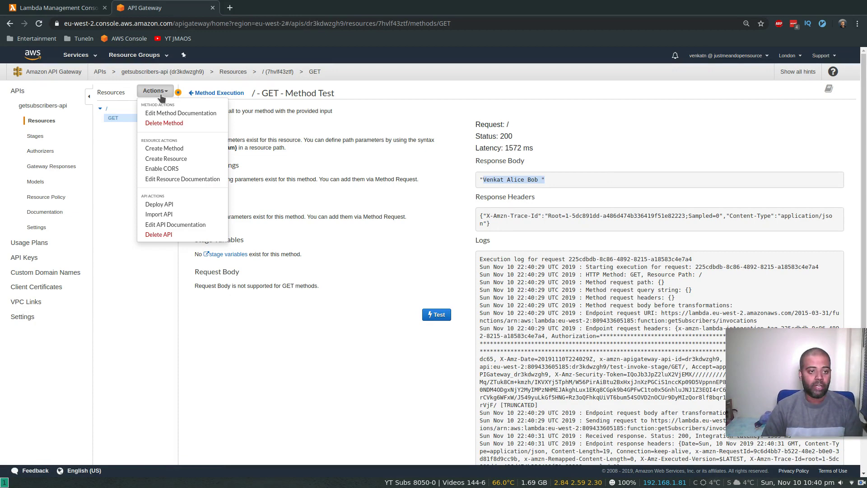
{"action": "mouse_move", "coordinate": [159, 204]}
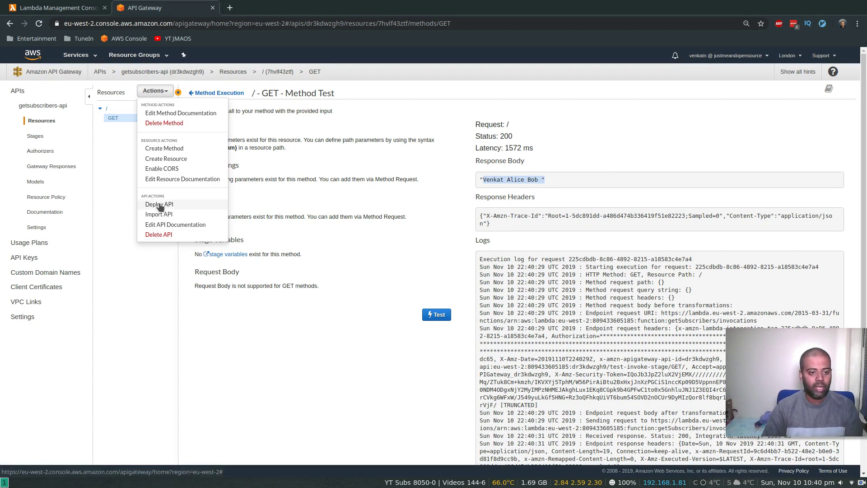
{"action": "left_click", "coordinate": [160, 204]}
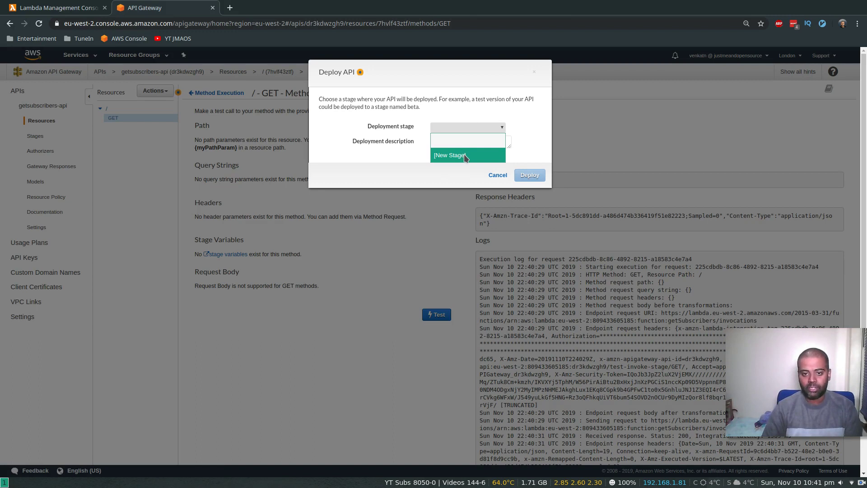
{"action": "type", "text": "dev"}
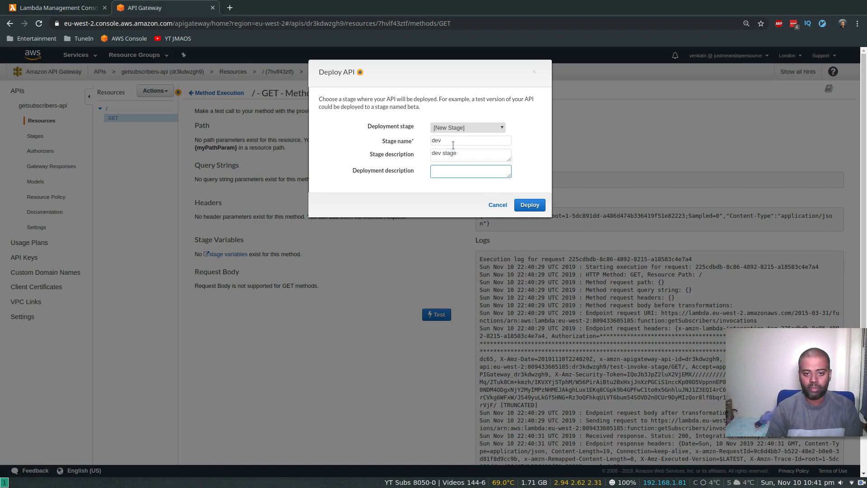
{"action": "type", "text": "initial"}
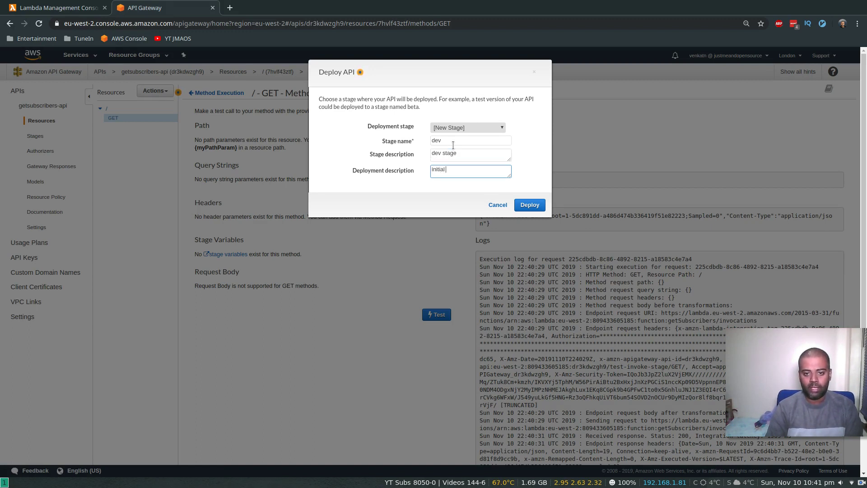
{"action": "type", "text": "deployment"}
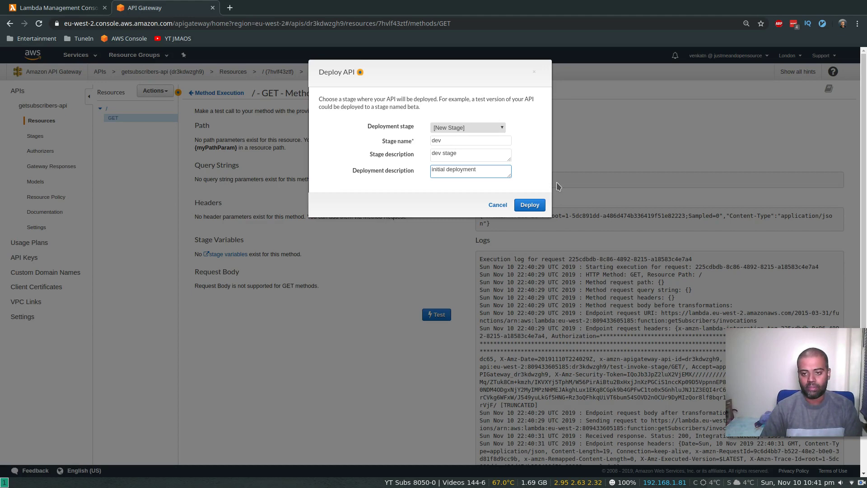
{"action": "left_click", "coordinate": [529, 205]}
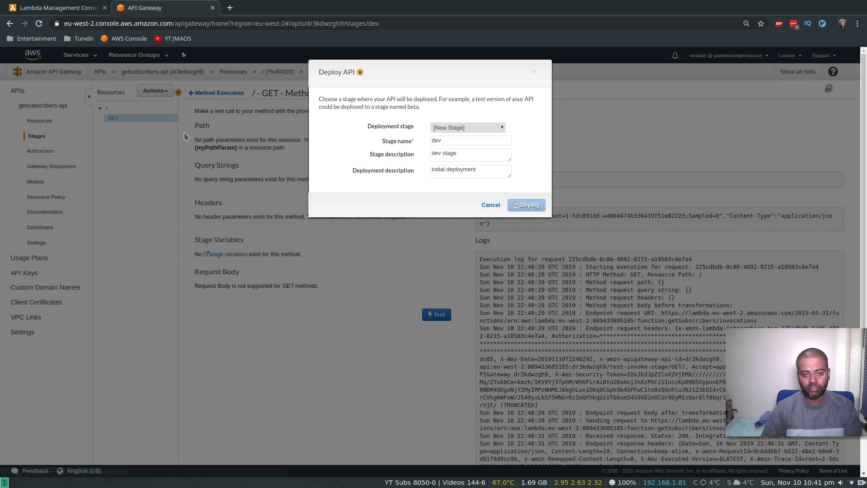
View the dev stage's deployment history and launch its invoke URL.
{"action": "left_click", "coordinate": [525, 204]}
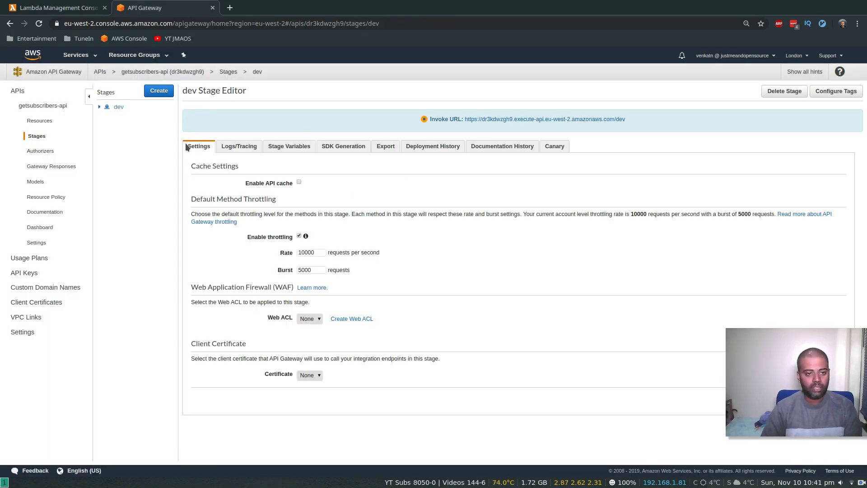
{"action": "mouse_move", "coordinate": [432, 146]}
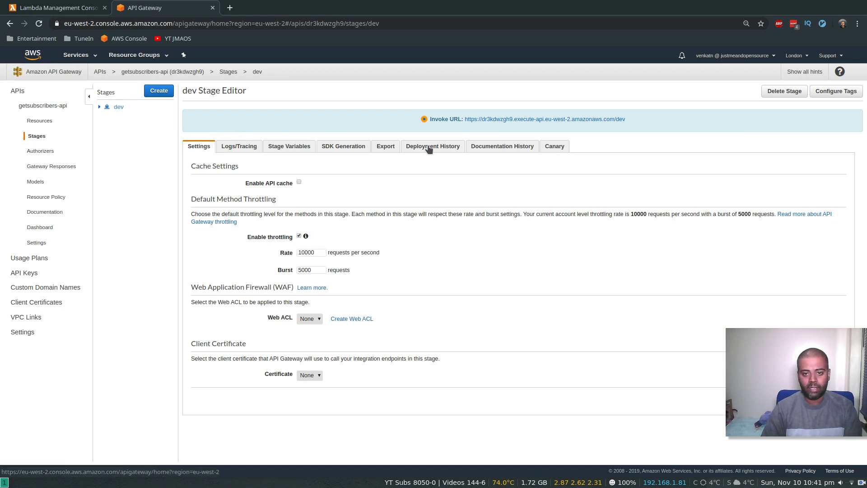
{"action": "left_click", "coordinate": [432, 146]}
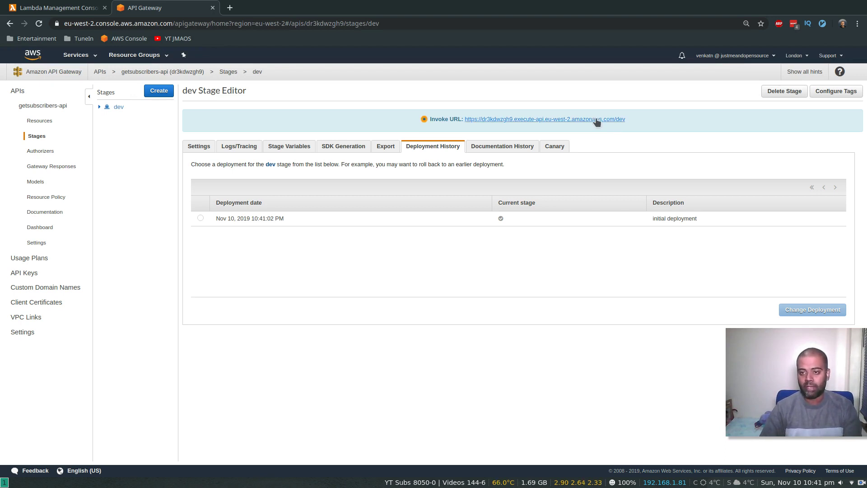
{"action": "left_click", "coordinate": [545, 119]}
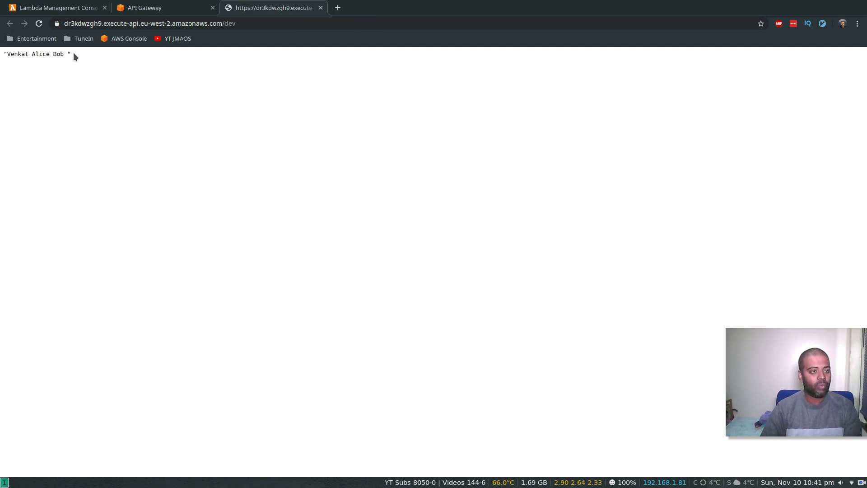
{"action": "mouse_move", "coordinate": [104, 66]}
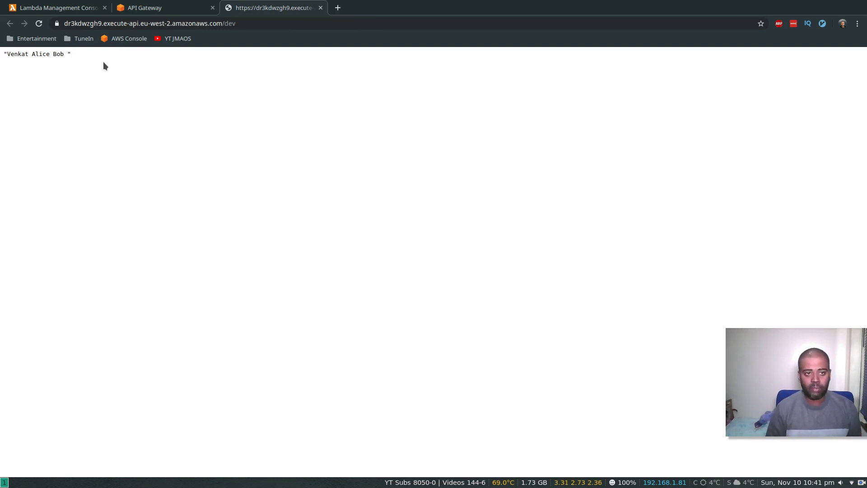
Inspect the plain-text invoke URL response, then return to the API Gateway console.
{"action": "left_click", "coordinate": [146, 23]}
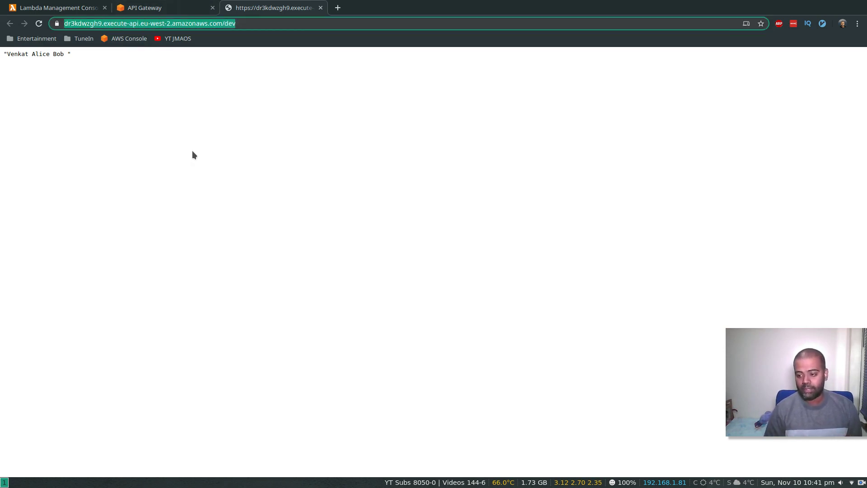
{"action": "mouse_move", "coordinate": [232, 36]}
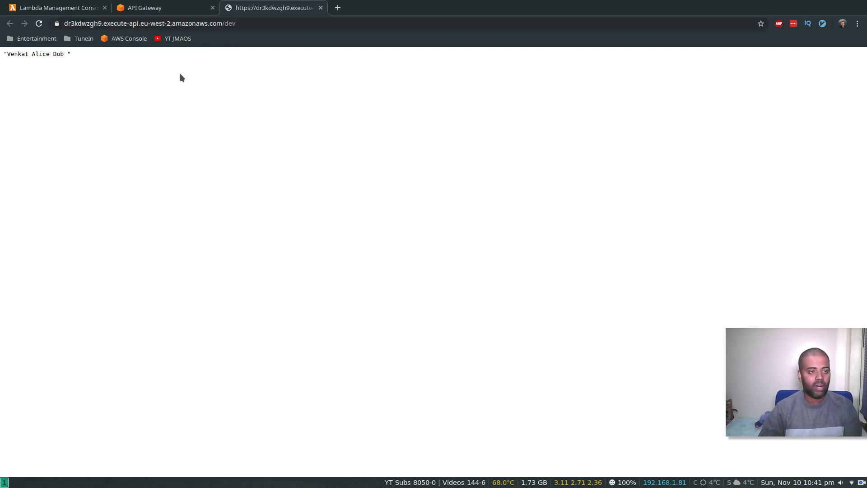
{"action": "mouse_move", "coordinate": [3, 52]}
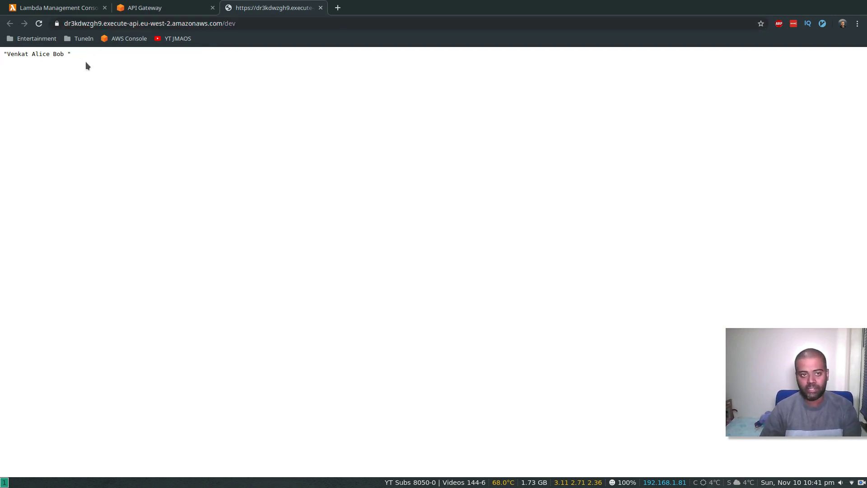
{"action": "left_click", "coordinate": [145, 7]}
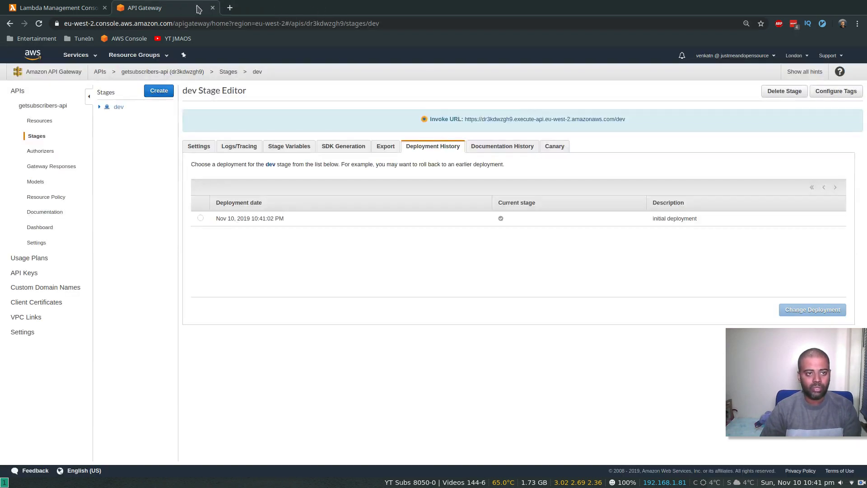
{"action": "mouse_move", "coordinate": [55, 7]}
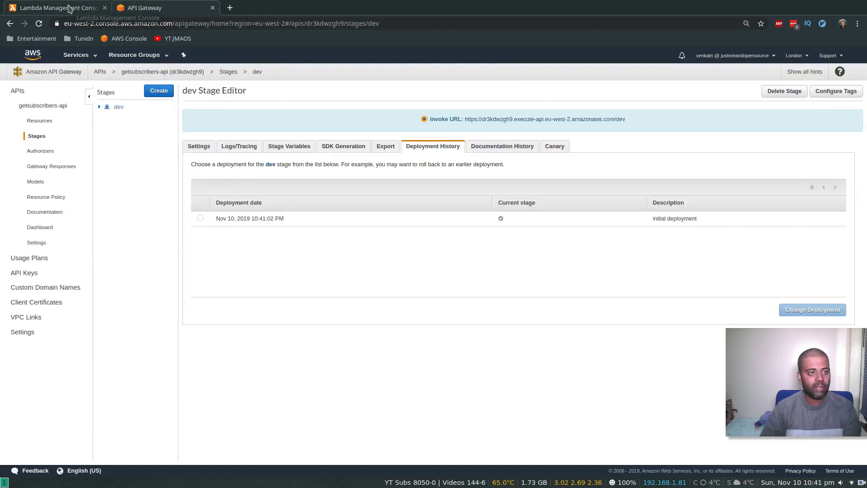
Rewrite getSubscribers to return an <h1> heading with each name as an <li> list item.
{"action": "left_click", "coordinate": [53, 8]}
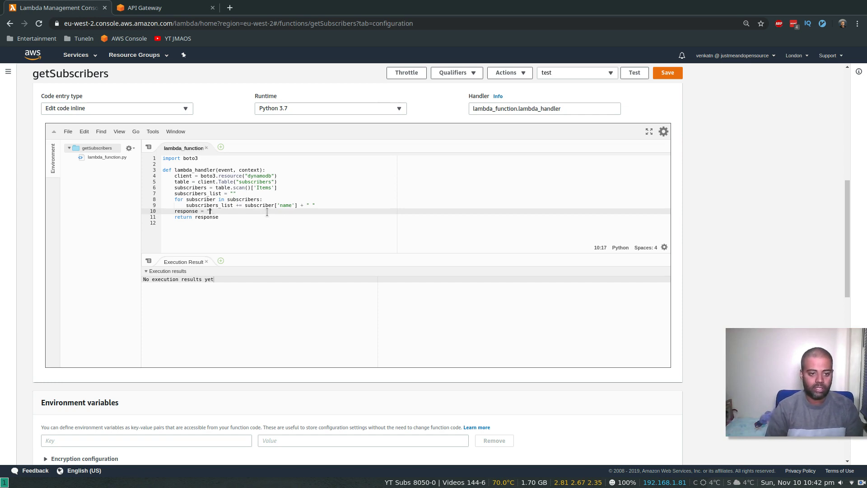
{"action": "type", "text": "<"}
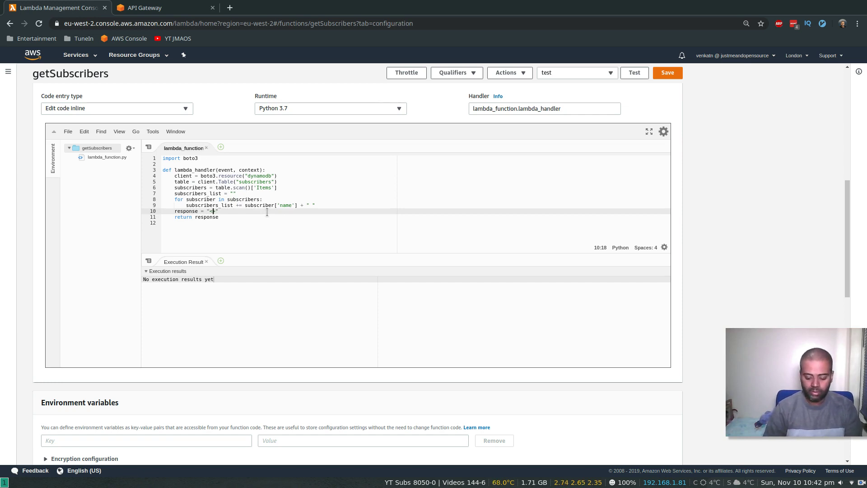
{"action": "type", "text": "h1>"}
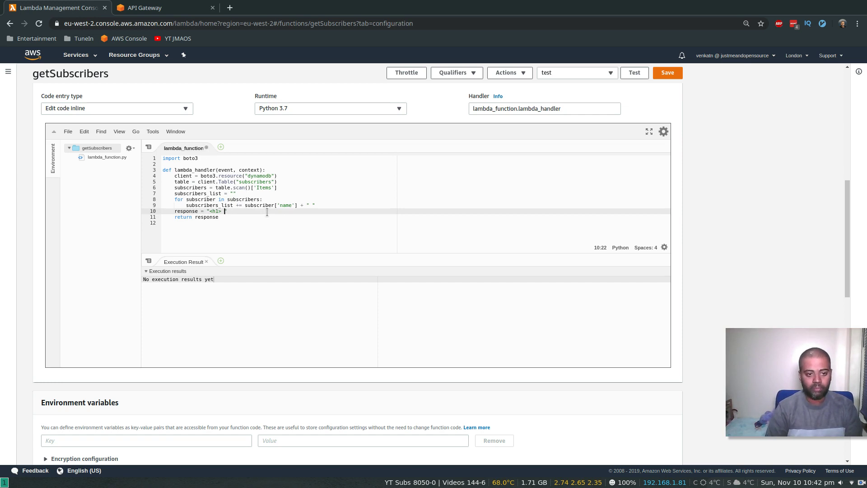
{"action": "type", "text": "Subscribers of Just me"}
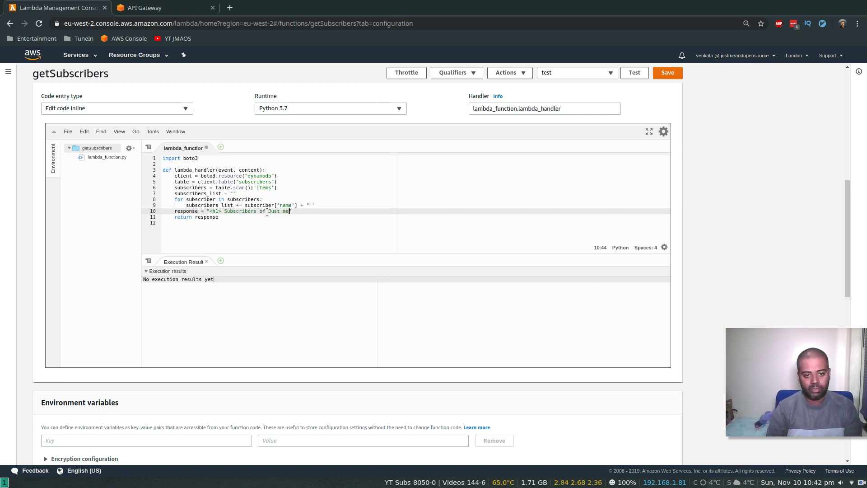
{"action": "type", "text": "and opensource"}
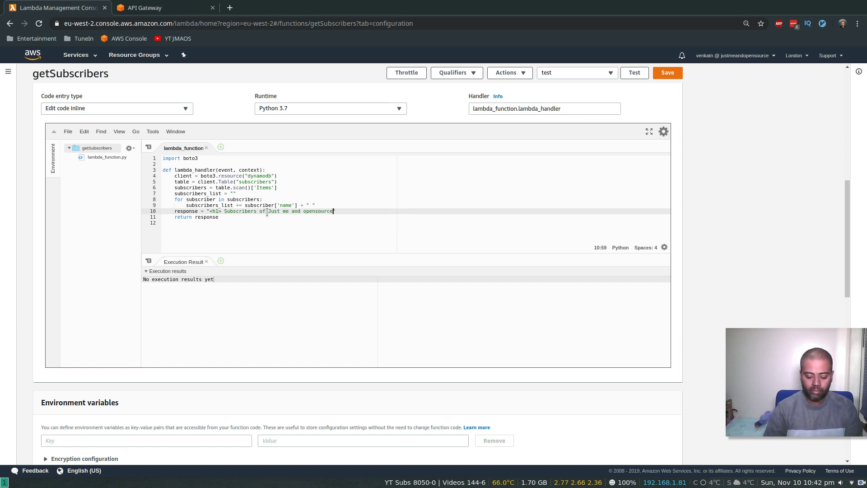
{"action": "type", "text": "<ul></ul></h1>"}
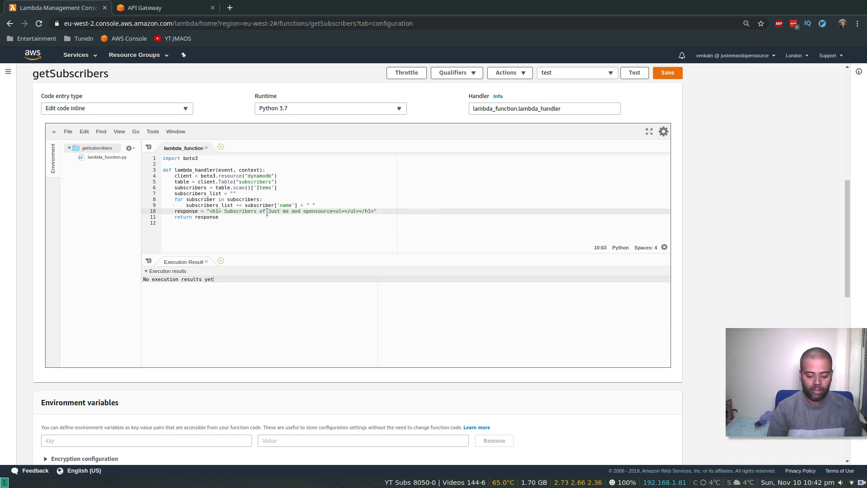
{"action": "type", "text": "%ss"}
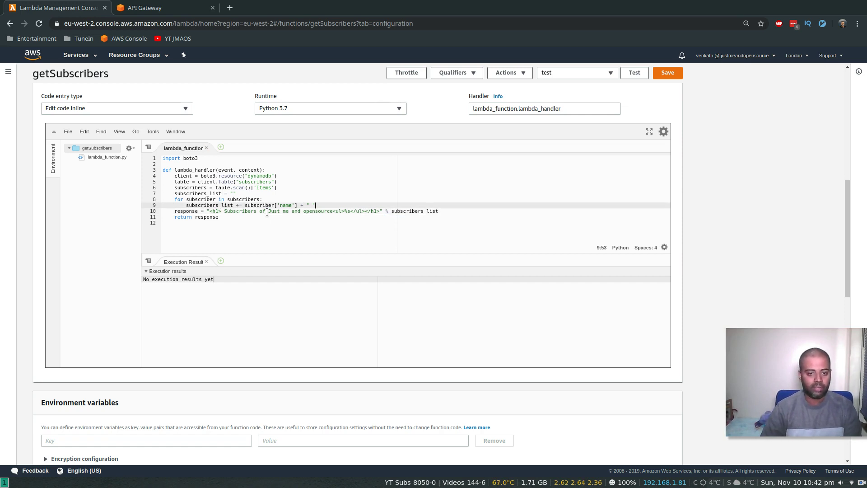
{"action": "key", "text": "Backspace"}
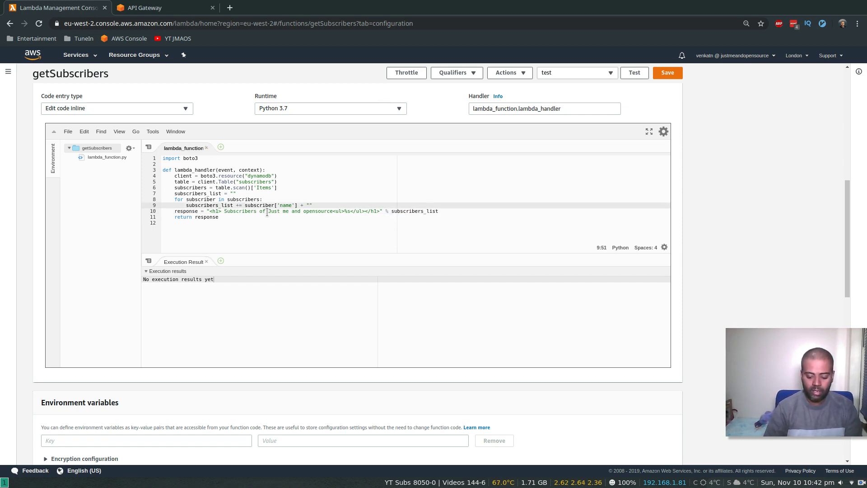
{"action": "type", "text": "\"<li>\" +"}
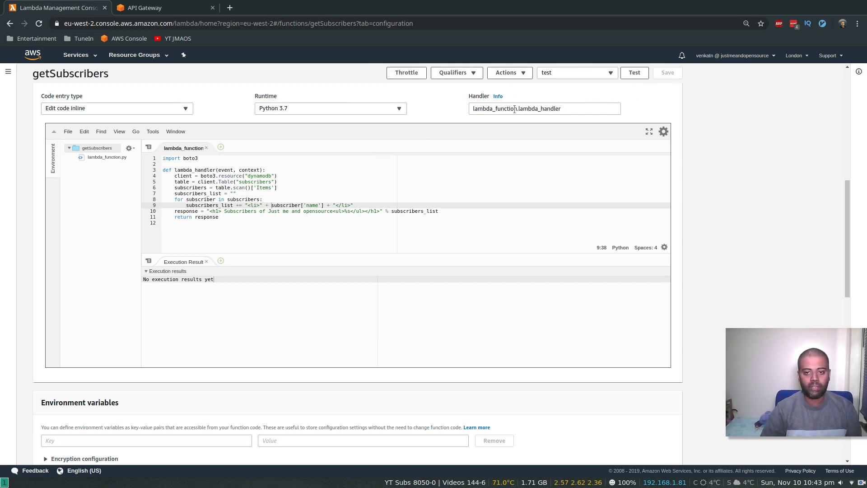
{"action": "mouse_move", "coordinate": [635, 72]}
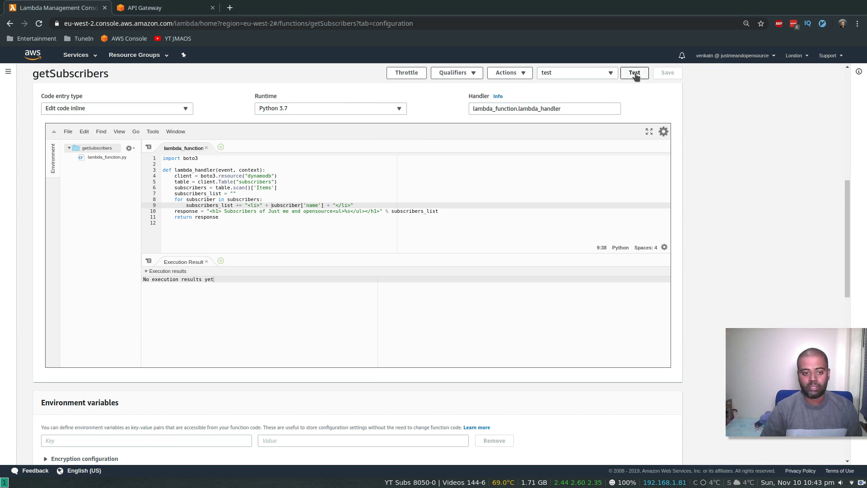
Save the function and run its test event successfully.
{"action": "left_click", "coordinate": [633, 72]}
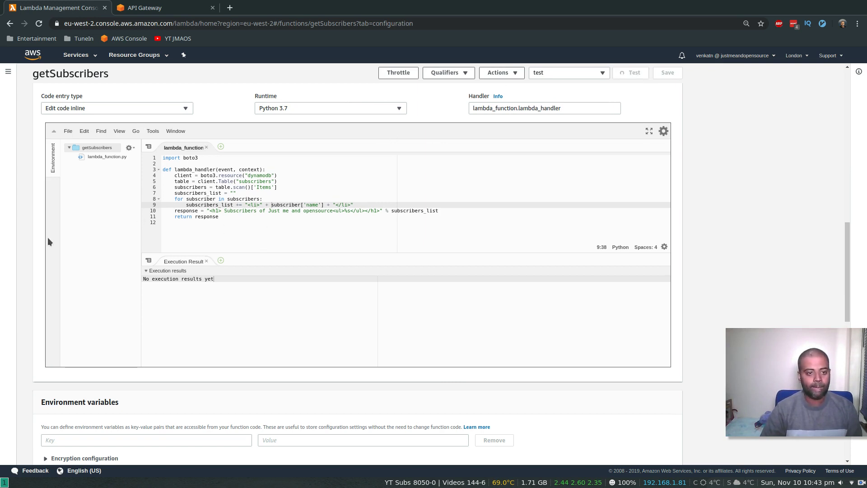
{"action": "left_click", "coordinate": [630, 72]}
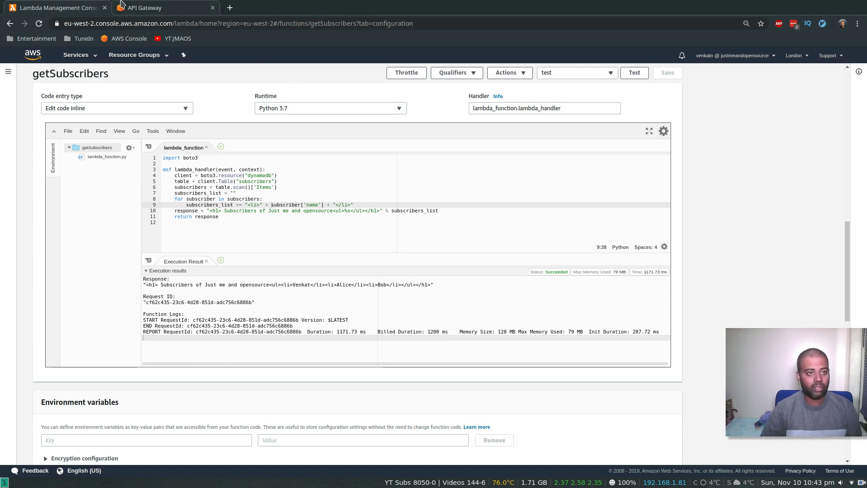
Check the dev invoke URL returns the HTML as quoted text, then close that page.
{"action": "left_click", "coordinate": [143, 7]}
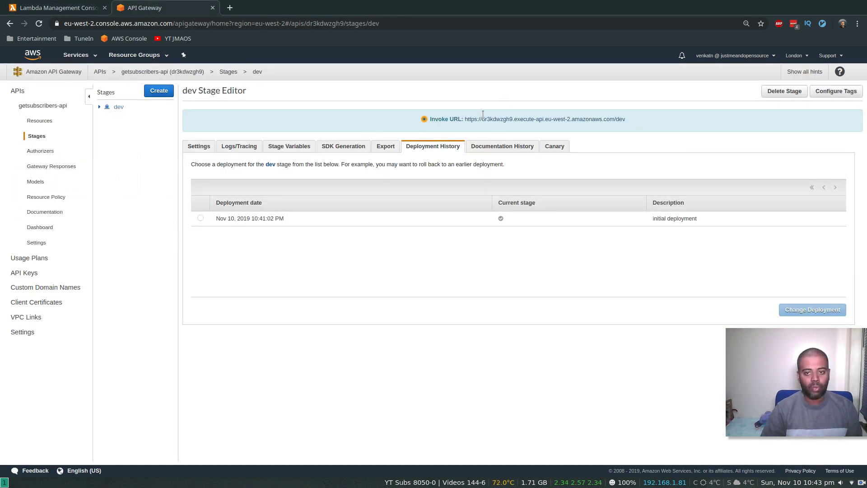
{"action": "left_click", "coordinate": [544, 119]}
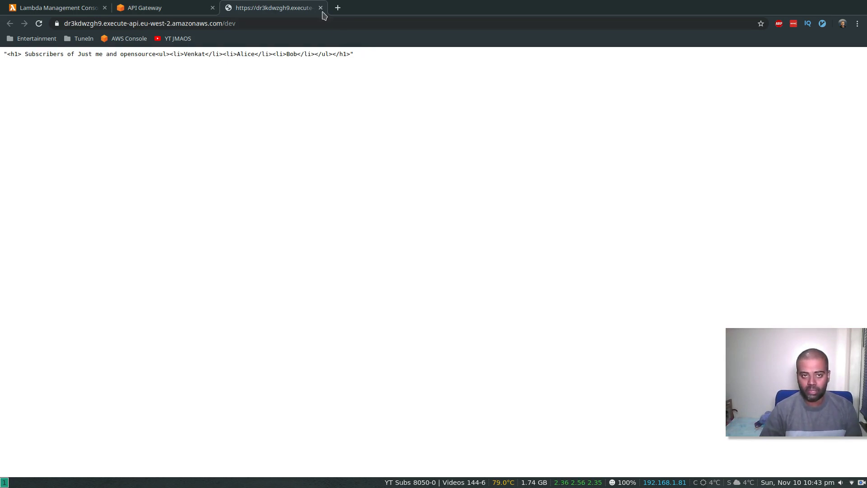
{"action": "left_click", "coordinate": [163, 7]}
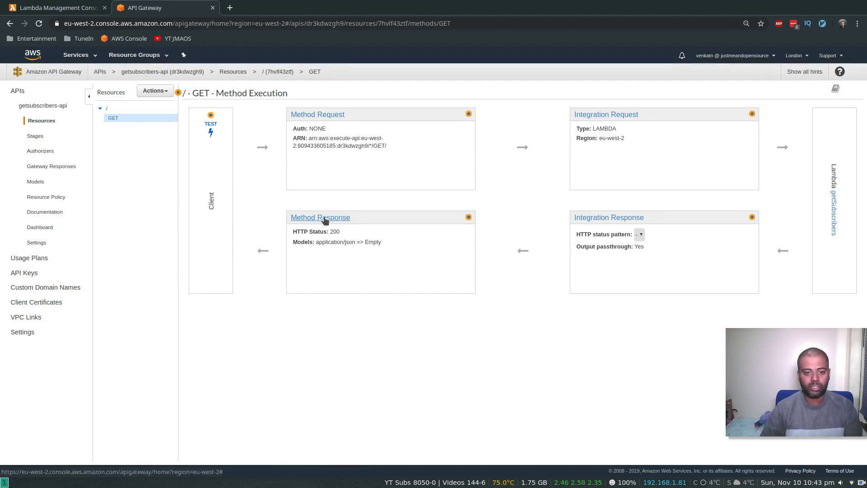
Add a Content-Type header to the GET method's 200 response.
{"action": "left_click", "coordinate": [320, 217]}
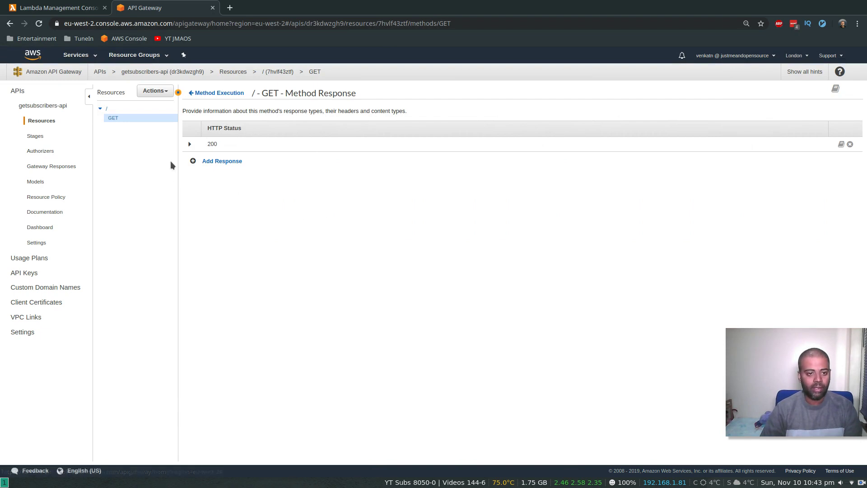
{"action": "left_click", "coordinate": [190, 144]}
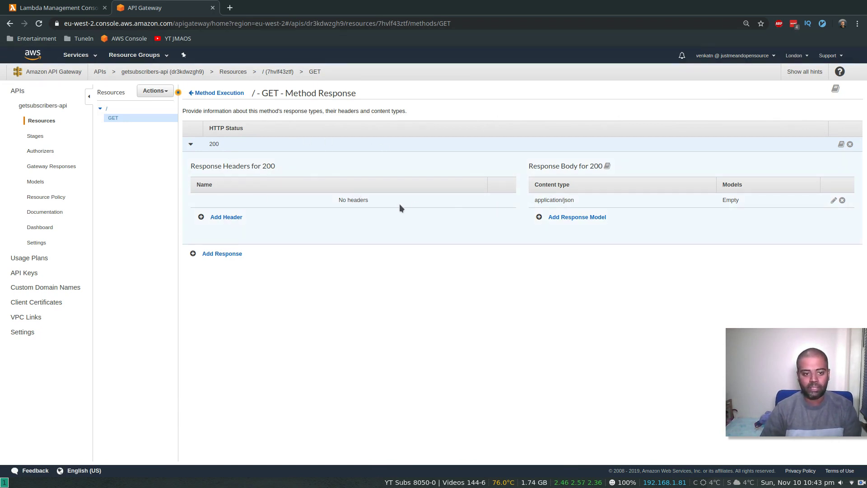
{"action": "mouse_move", "coordinate": [777, 201]}
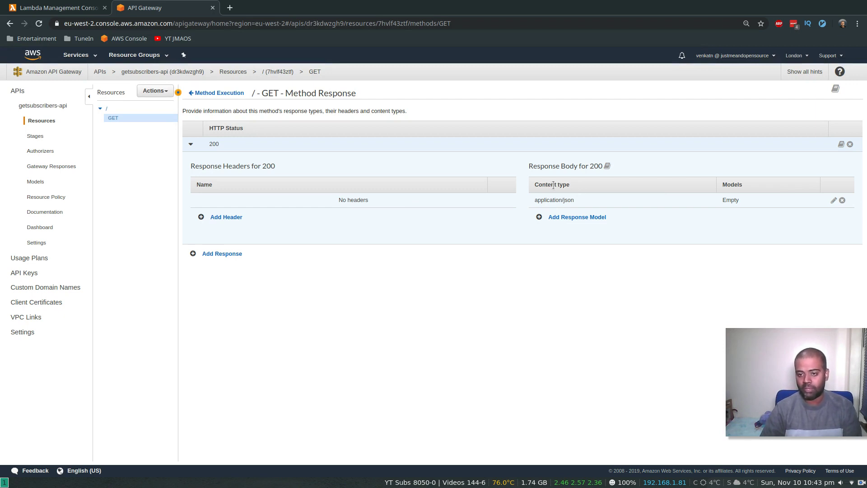
{"action": "mouse_move", "coordinate": [681, 206]}
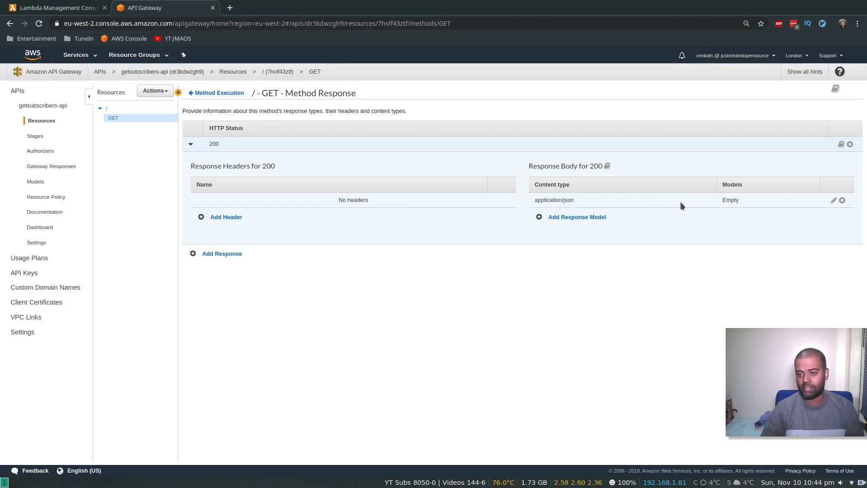
{"action": "mouse_move", "coordinate": [842, 199]}
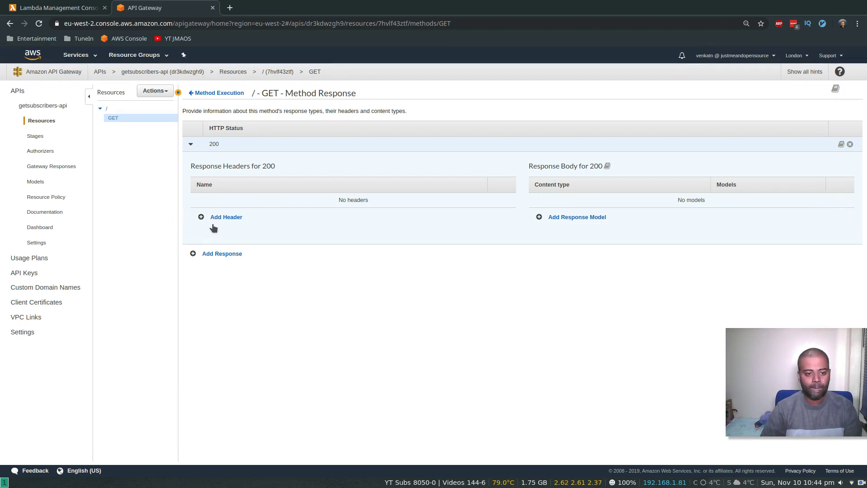
{"action": "left_click", "coordinate": [226, 217]}
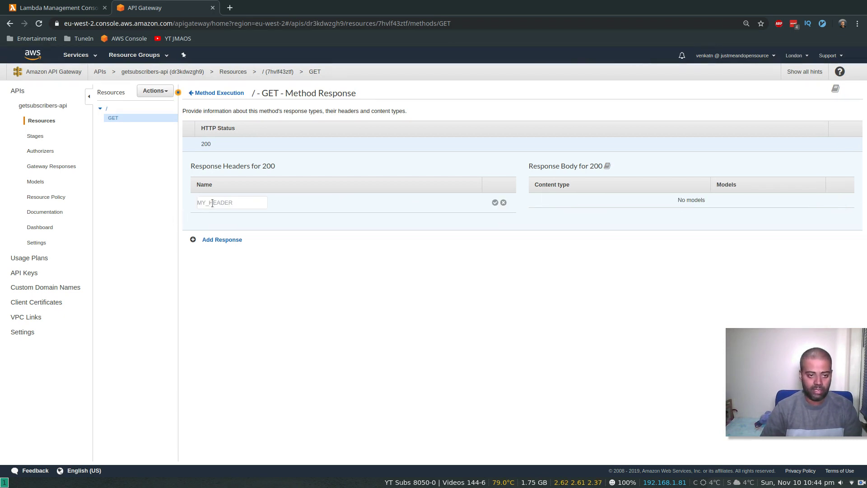
{"action": "type", "text": "Content"}
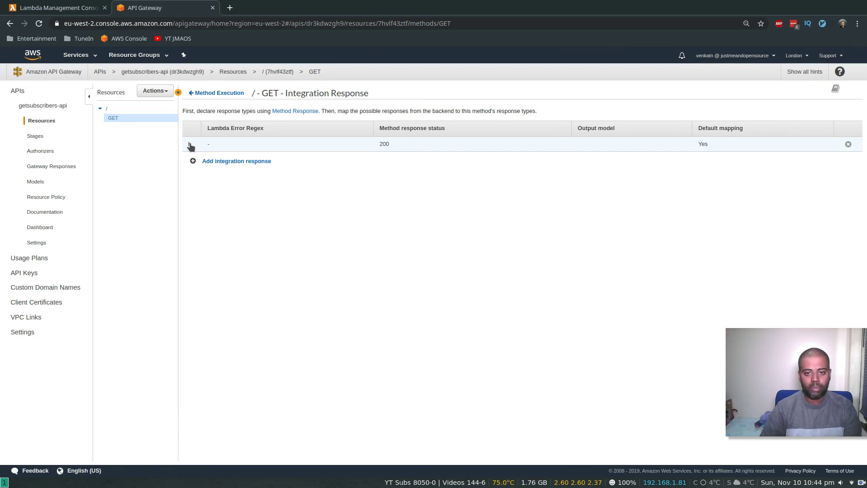
Set the 200 integration response's Content-Type header mapping to 'text/html'.
{"action": "left_click", "coordinate": [191, 144]}
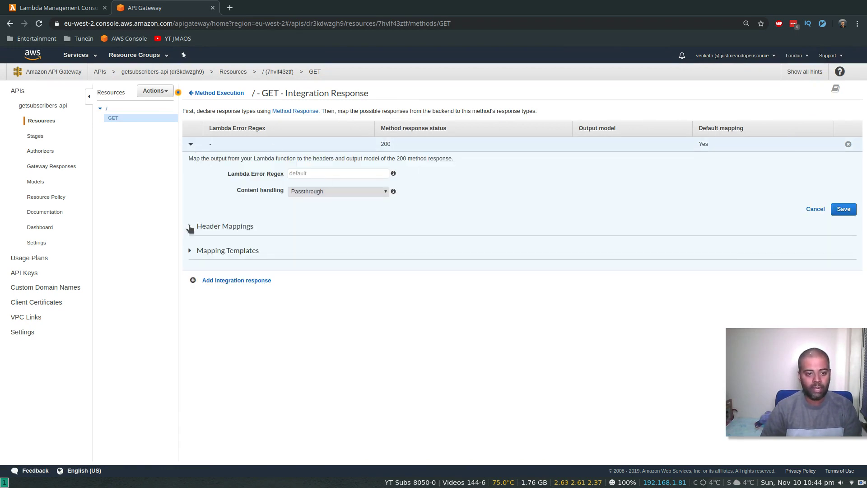
{"action": "left_click", "coordinate": [189, 226]}
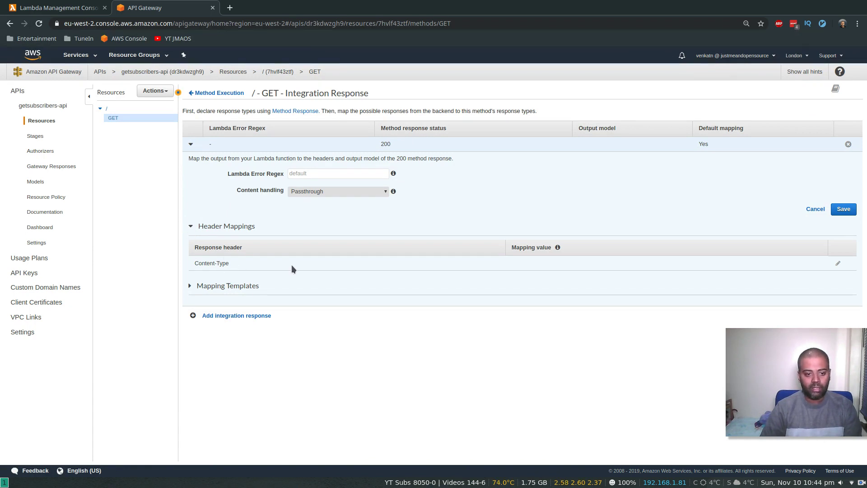
{"action": "left_click", "coordinate": [837, 263]}
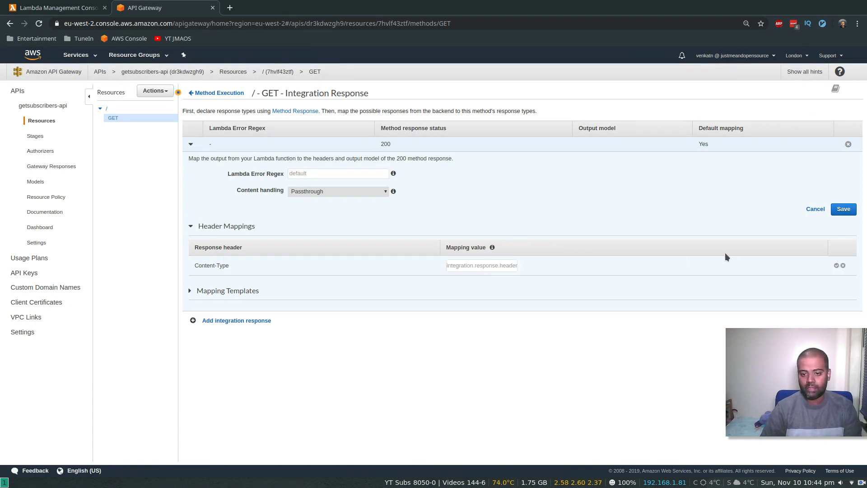
{"action": "left_click", "coordinate": [481, 265]}
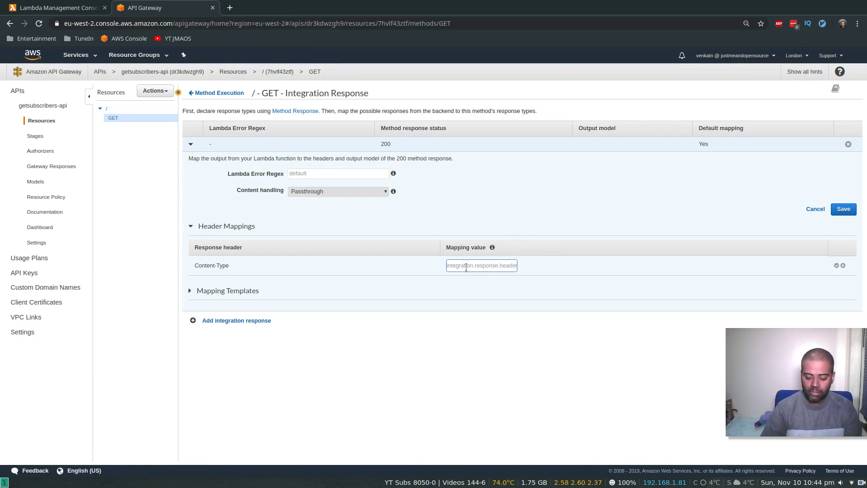
{"action": "left_click", "coordinate": [481, 266]}
{"action": "type", "text": "'"}
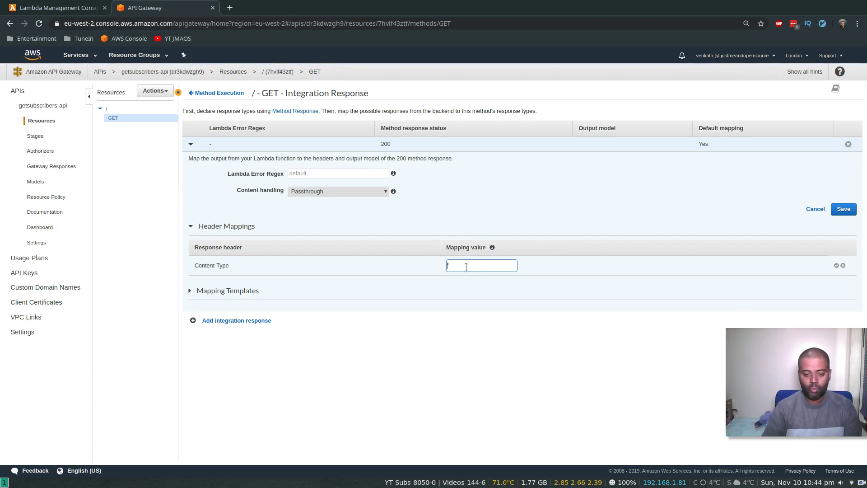
{"action": "type", "text": "text/html'"}
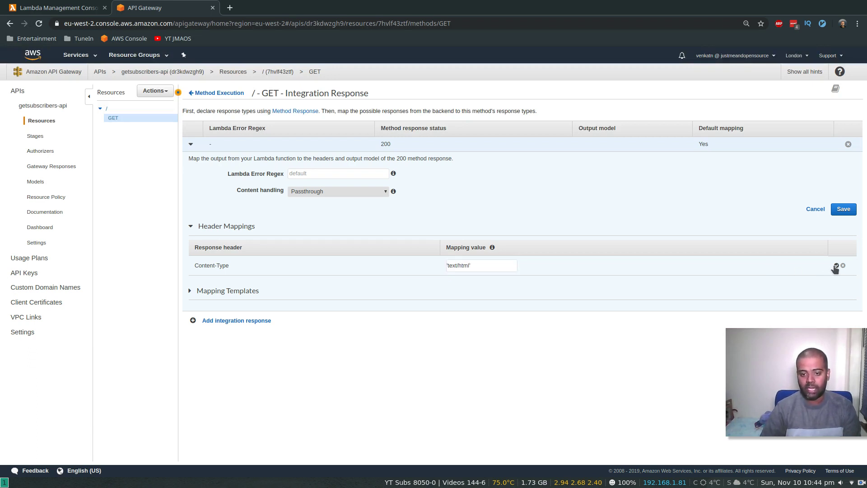
{"action": "left_click", "coordinate": [835, 266]}
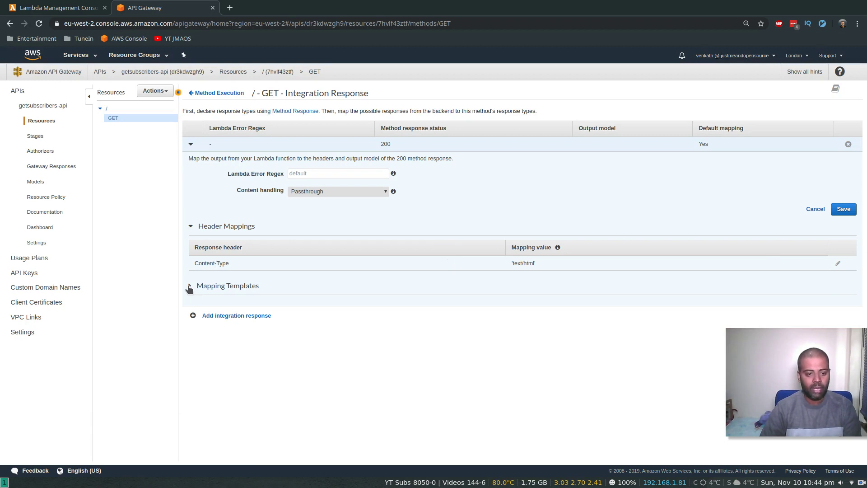
Remove the application/json mapping template from the 200 response.
{"action": "left_click", "coordinate": [191, 288]}
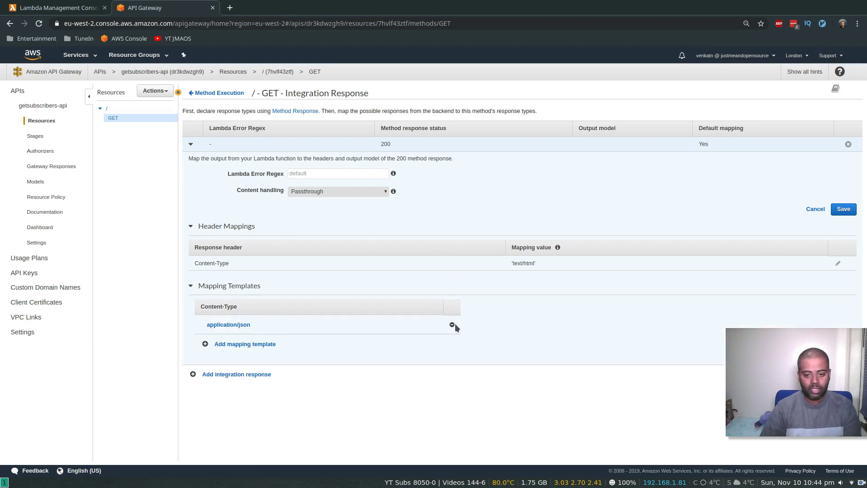
{"action": "left_click", "coordinate": [452, 325]}
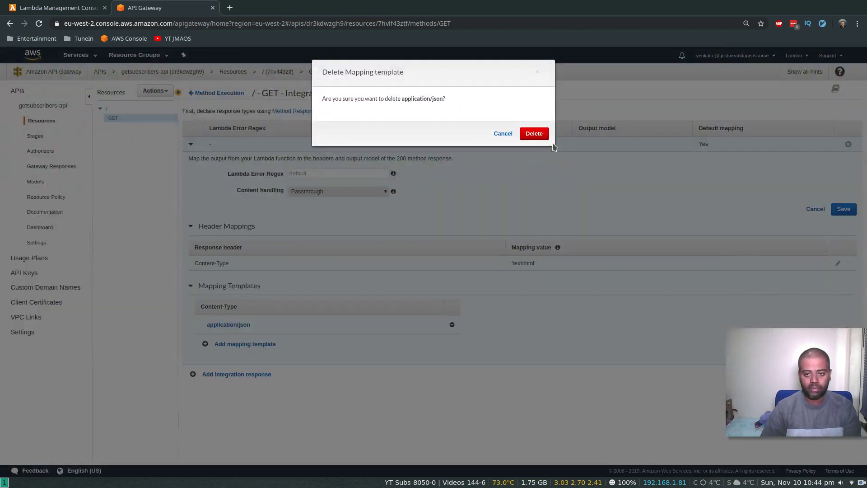
Replace the template with a text/html mapping template $input.path('$') and save it.
{"action": "left_click", "coordinate": [533, 133]}
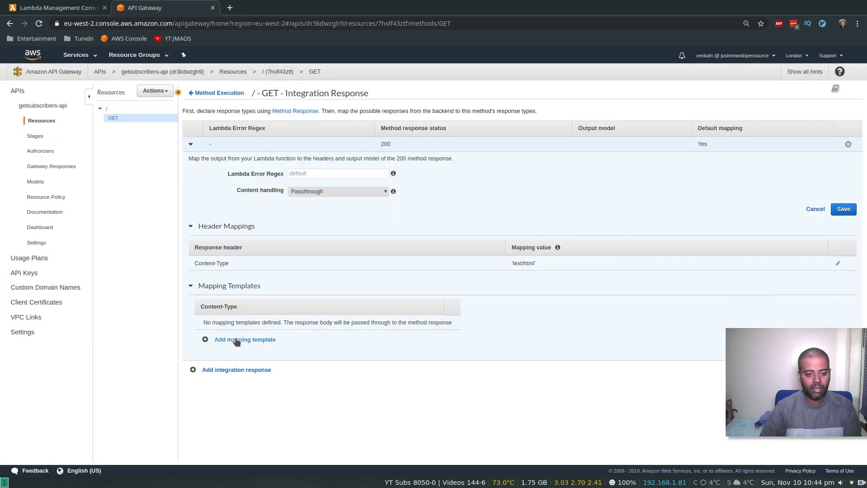
{"action": "left_click", "coordinate": [244, 339]}
{"action": "type", "text": "text/html"}
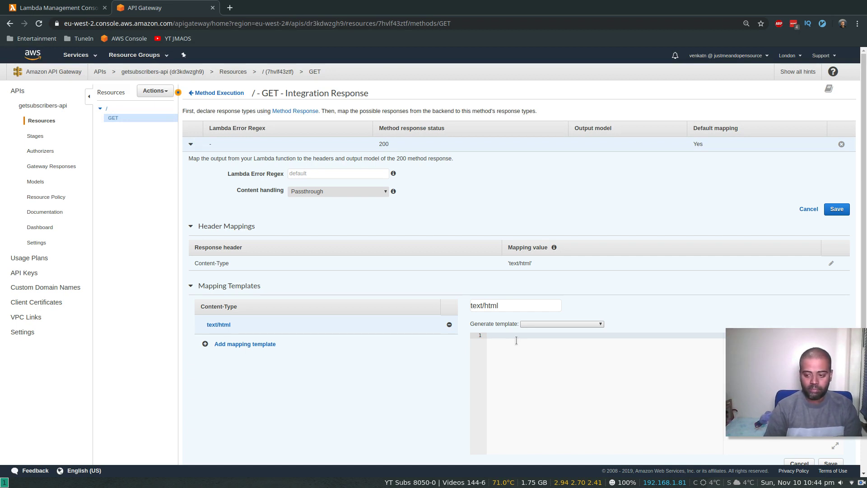
{"action": "type", "text": "s"}
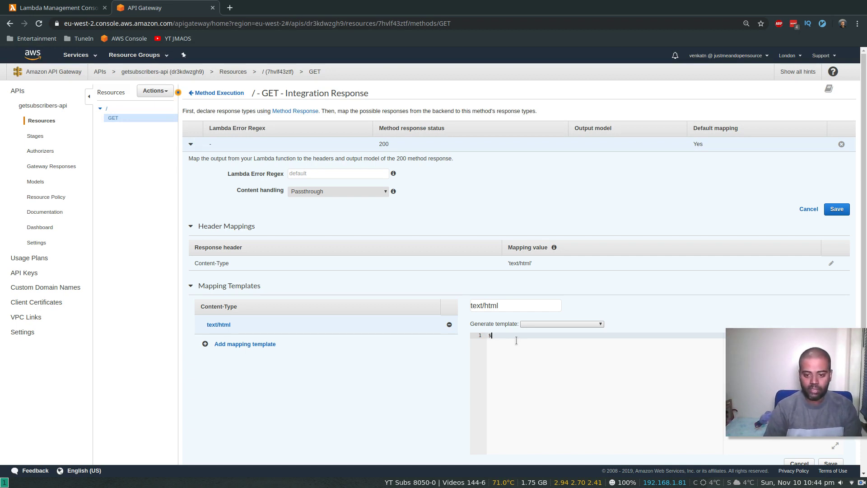
{"action": "type", "text": "input.path"}
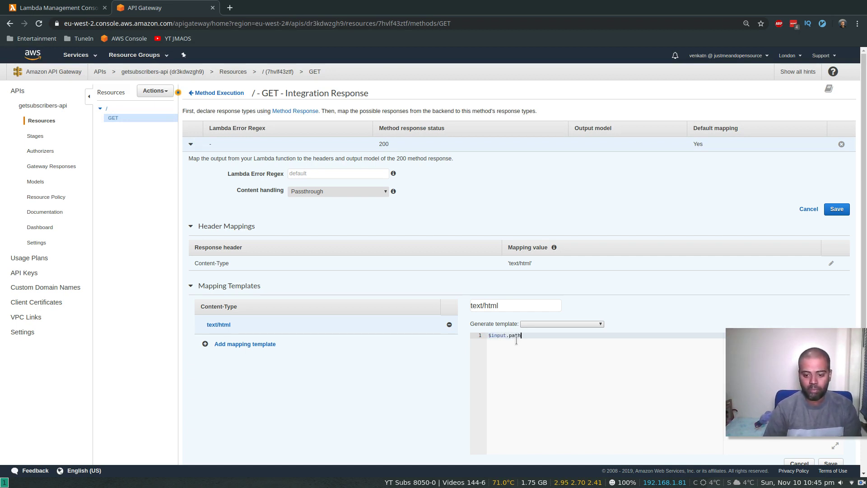
{"action": "type", "text": "()"}
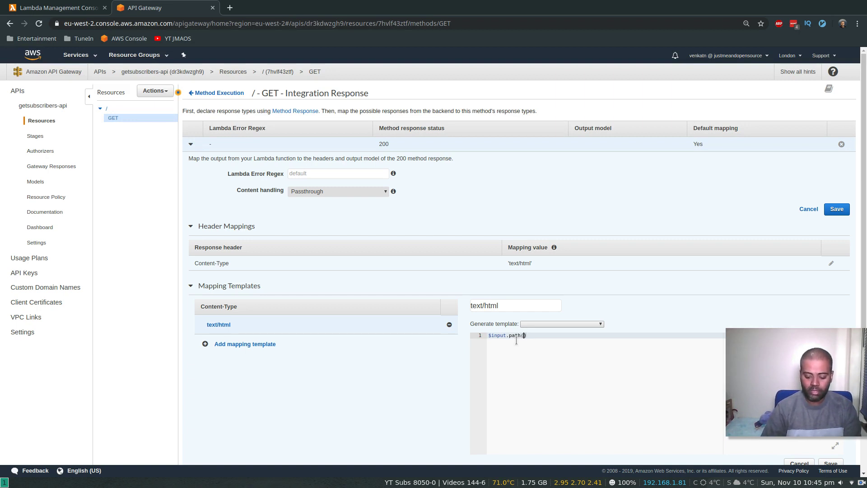
{"action": "type", "text": "'$'"}
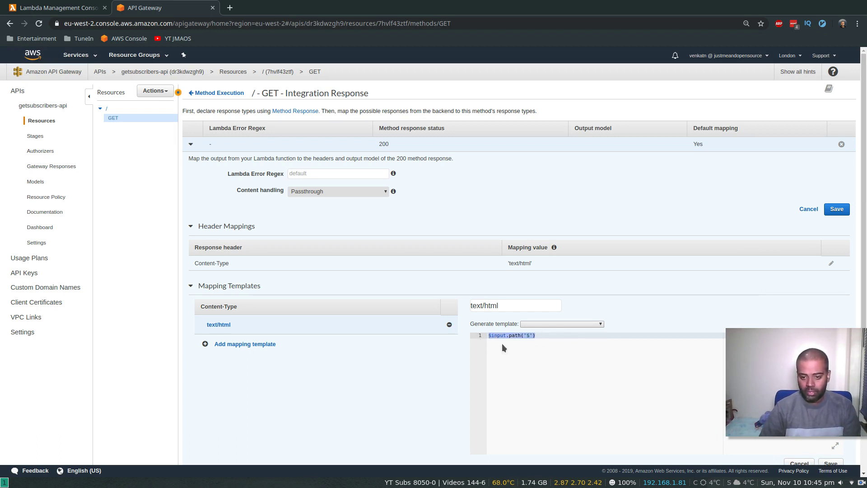
{"action": "left_click", "coordinate": [535, 335]}
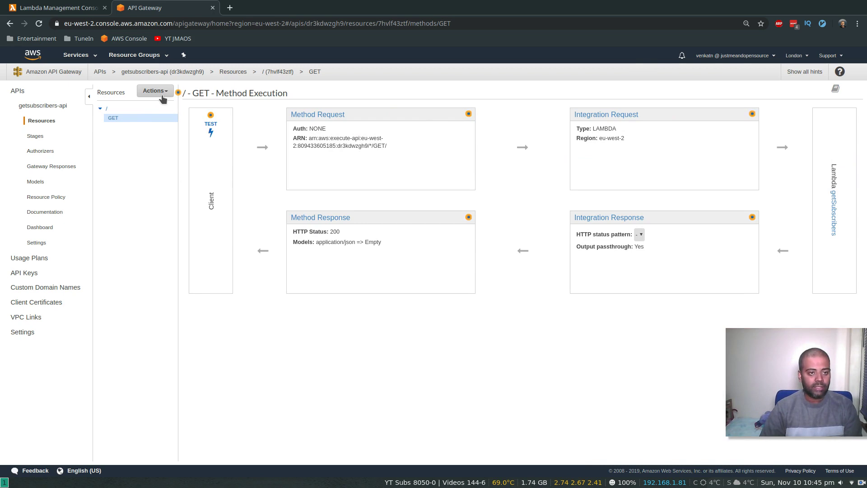
Deploy the API to the dev stage with description 'updated content type to be html'.
{"action": "left_click", "coordinate": [155, 91]}
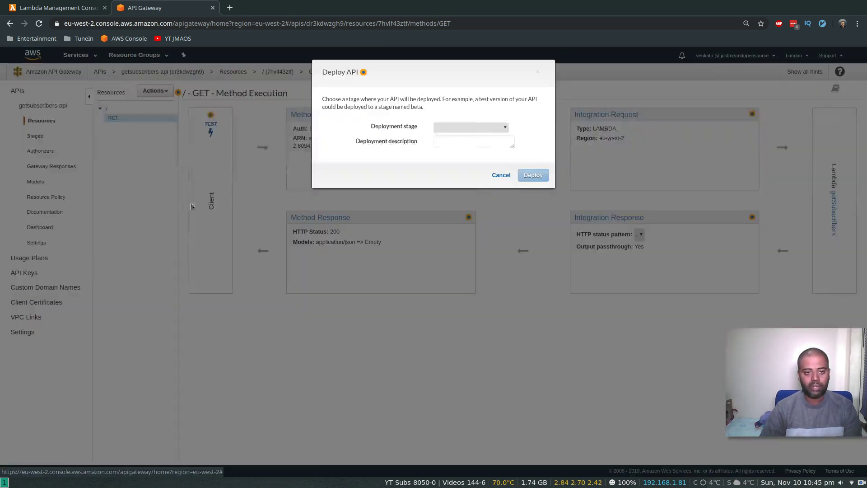
{"action": "left_click", "coordinate": [470, 127]}
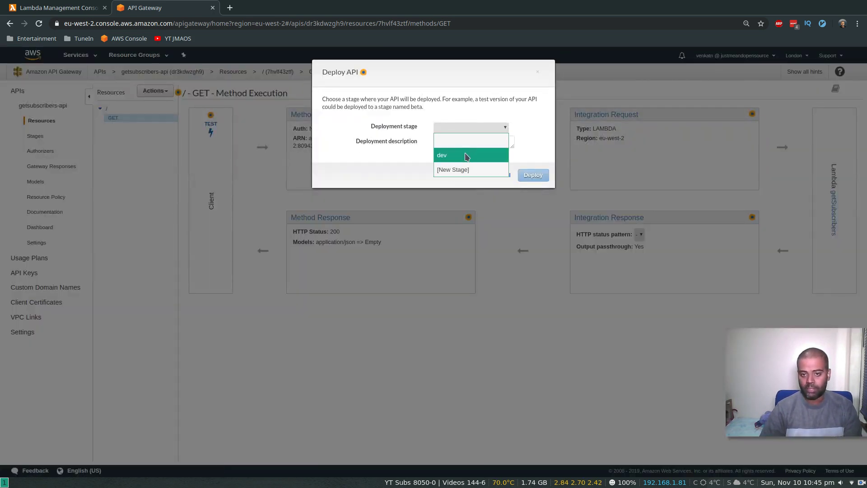
{"action": "left_click", "coordinate": [442, 155]}
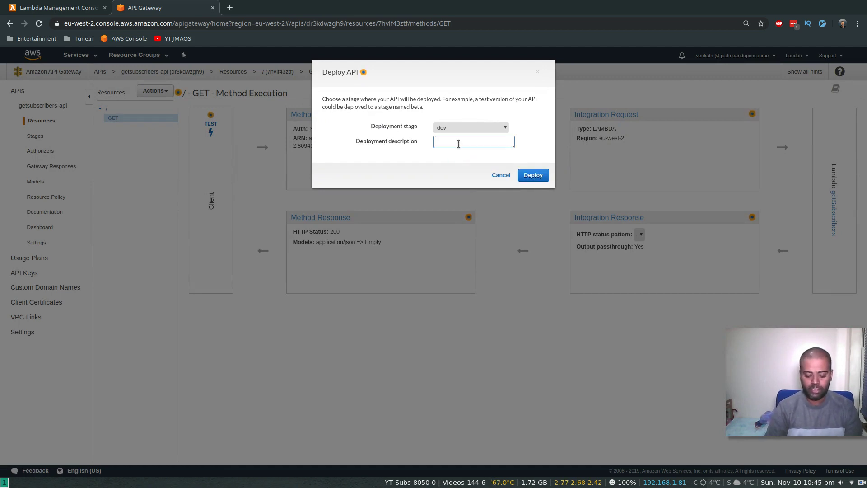
{"action": "type", "text": "updated content type to be html"}
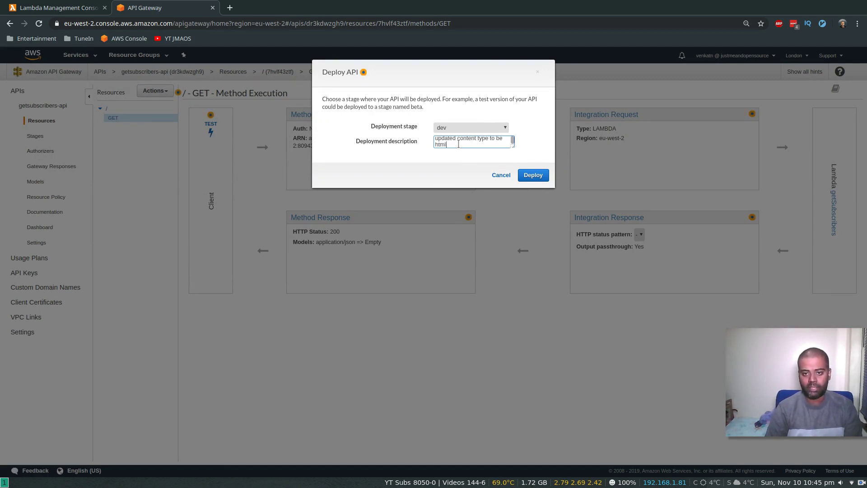
{"action": "left_click", "coordinate": [532, 175]}
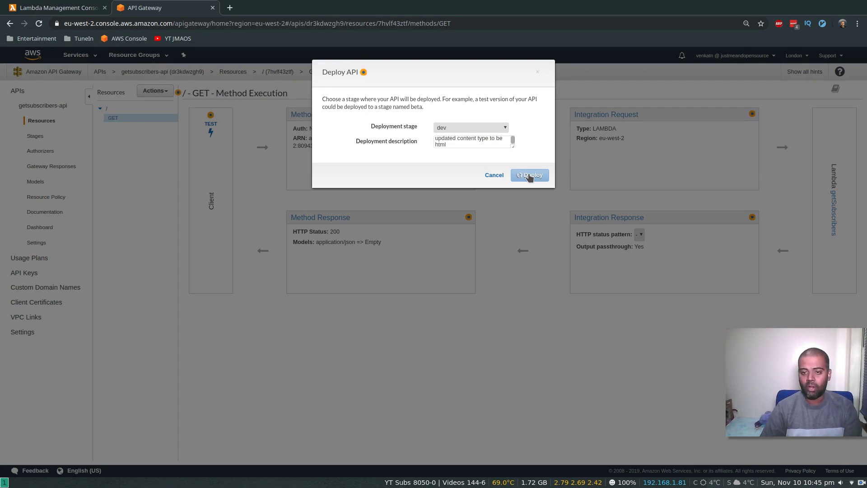
{"action": "left_click", "coordinate": [529, 175]}
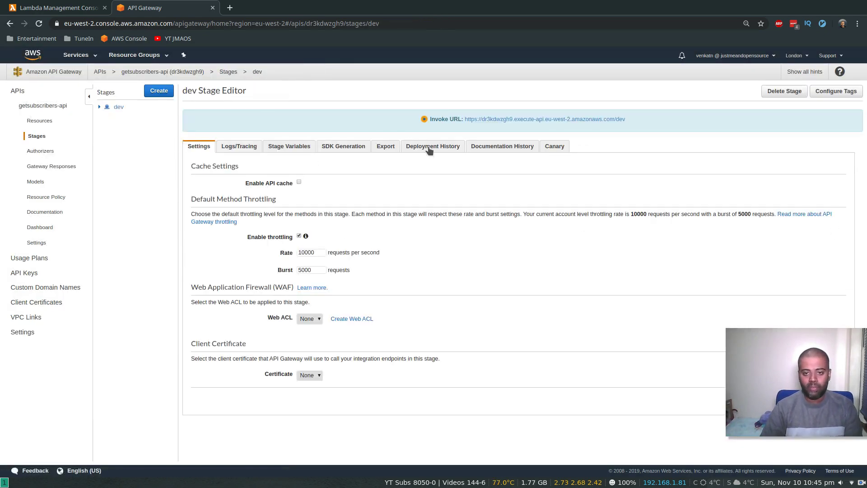
Confirm the html content-type deployment is current and launch the dev invoke URL.
{"action": "left_click", "coordinate": [433, 146]}
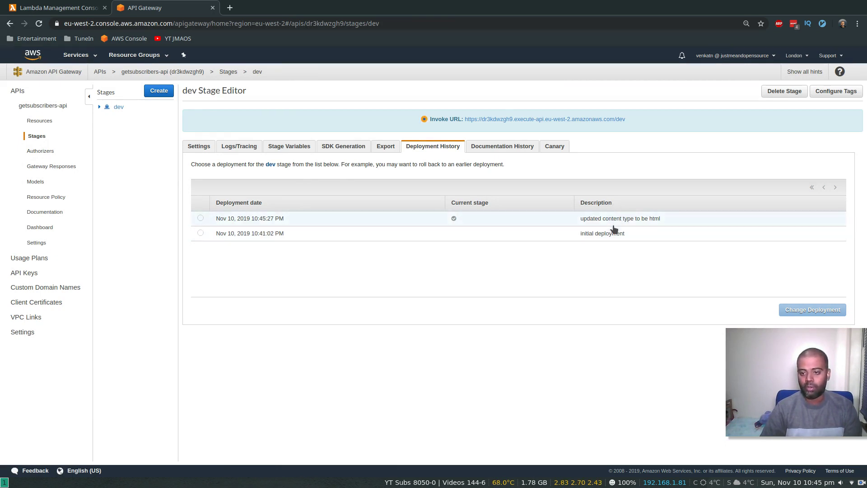
{"action": "mouse_move", "coordinate": [544, 119]}
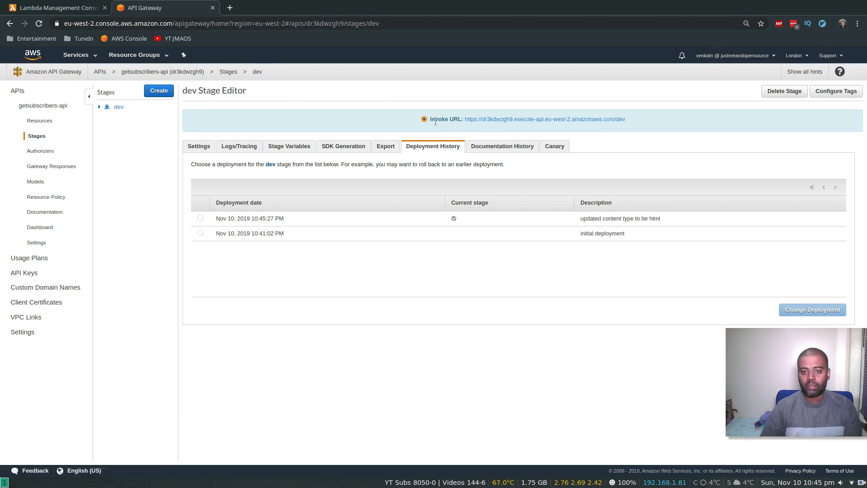
{"action": "left_click", "coordinate": [544, 118]}
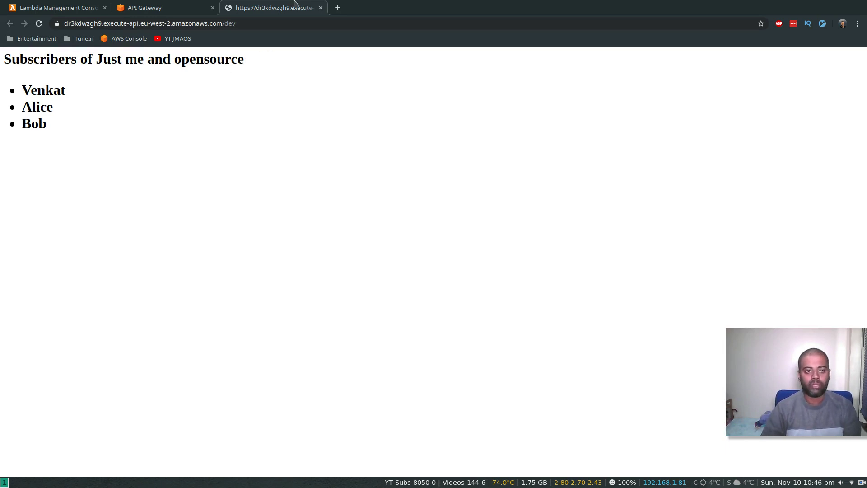
Return from the rendered subscriber page to the API Gateway console.
{"action": "left_click", "coordinate": [145, 7]}
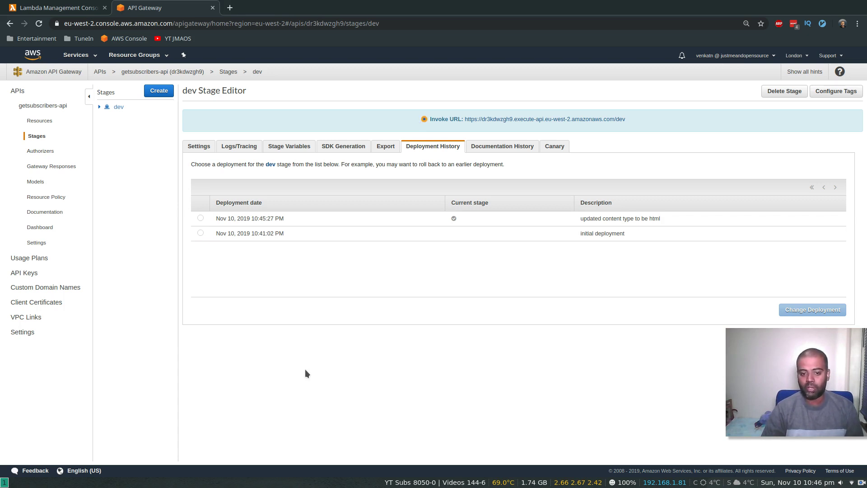
{"action": "mouse_move", "coordinate": [309, 364]}
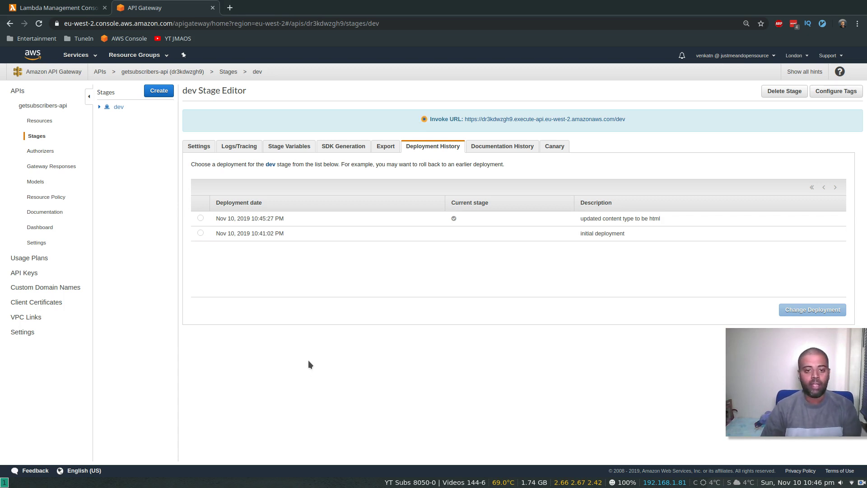
{"action": "mouse_move", "coordinate": [153, 272]}
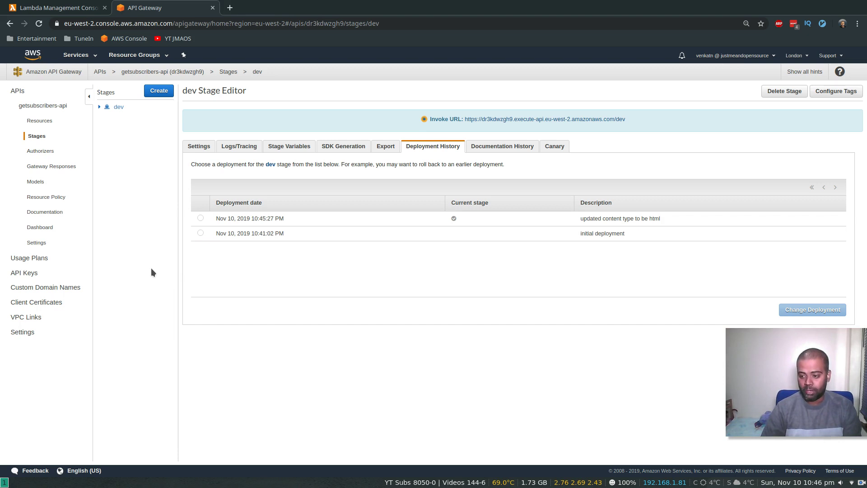